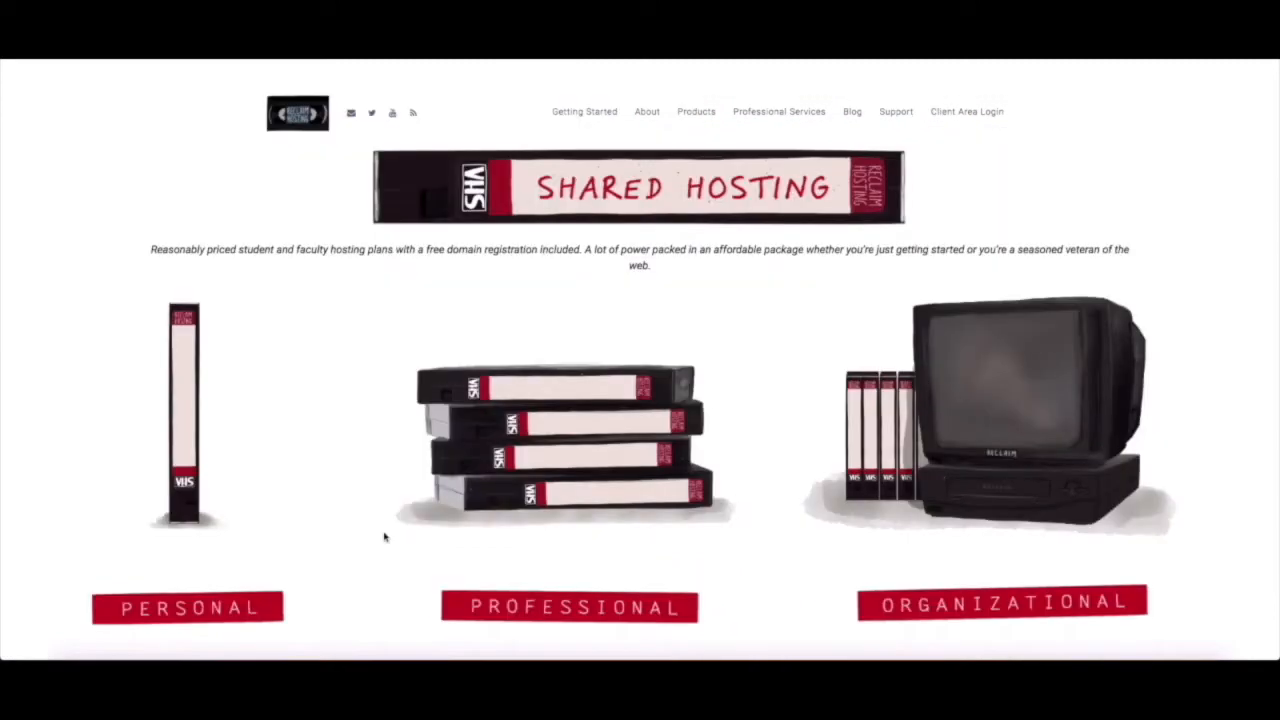
pyautogui.moveTo(960, 510)
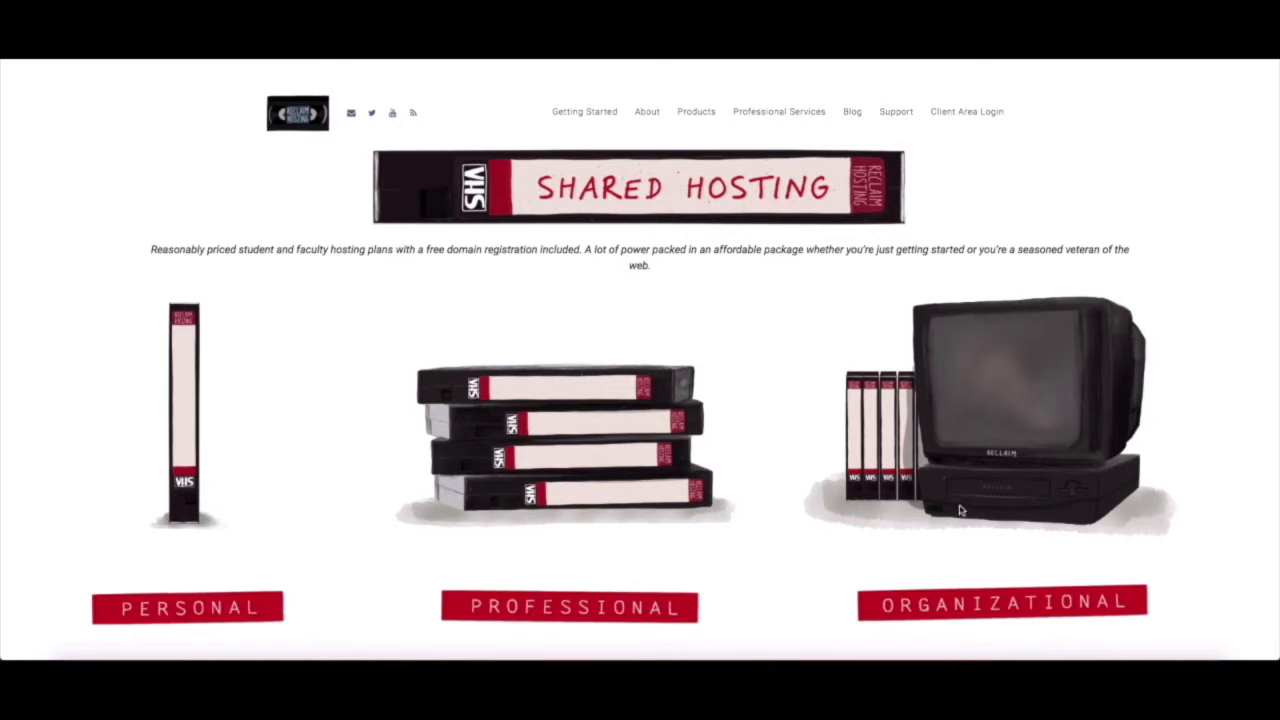
pyautogui.moveTo(647, 450)
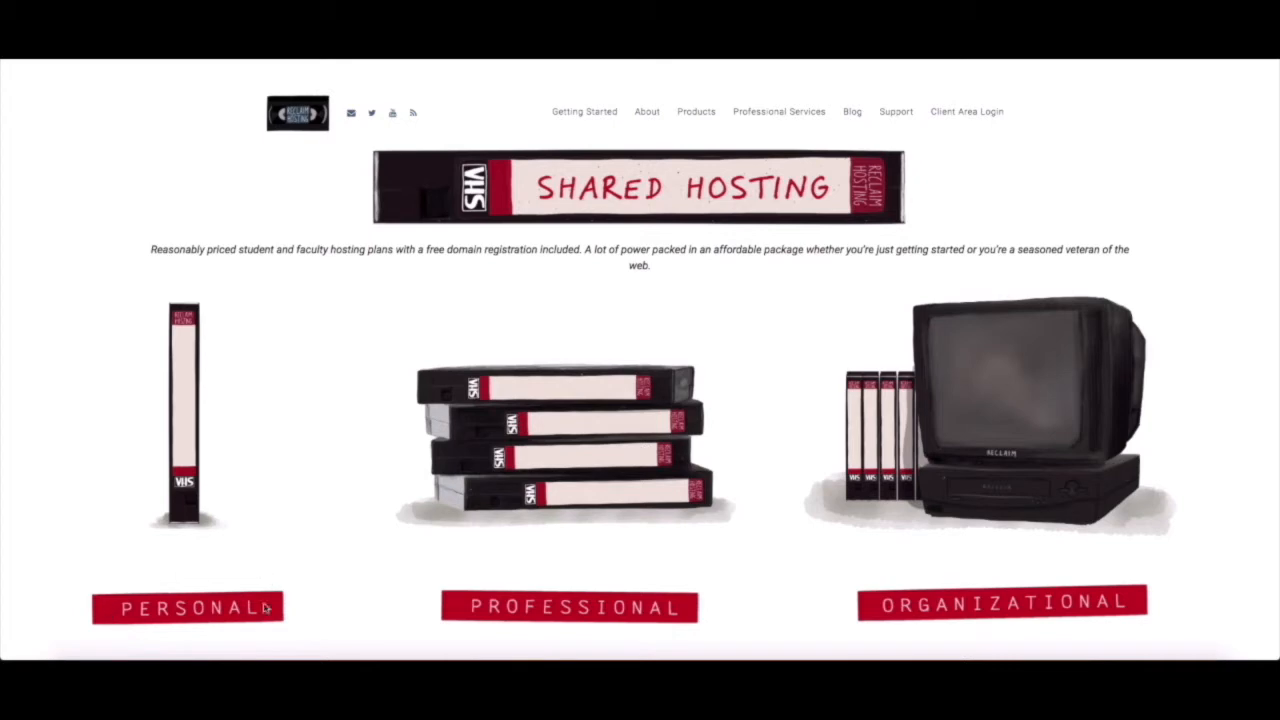
pyautogui.moveTo(270, 595)
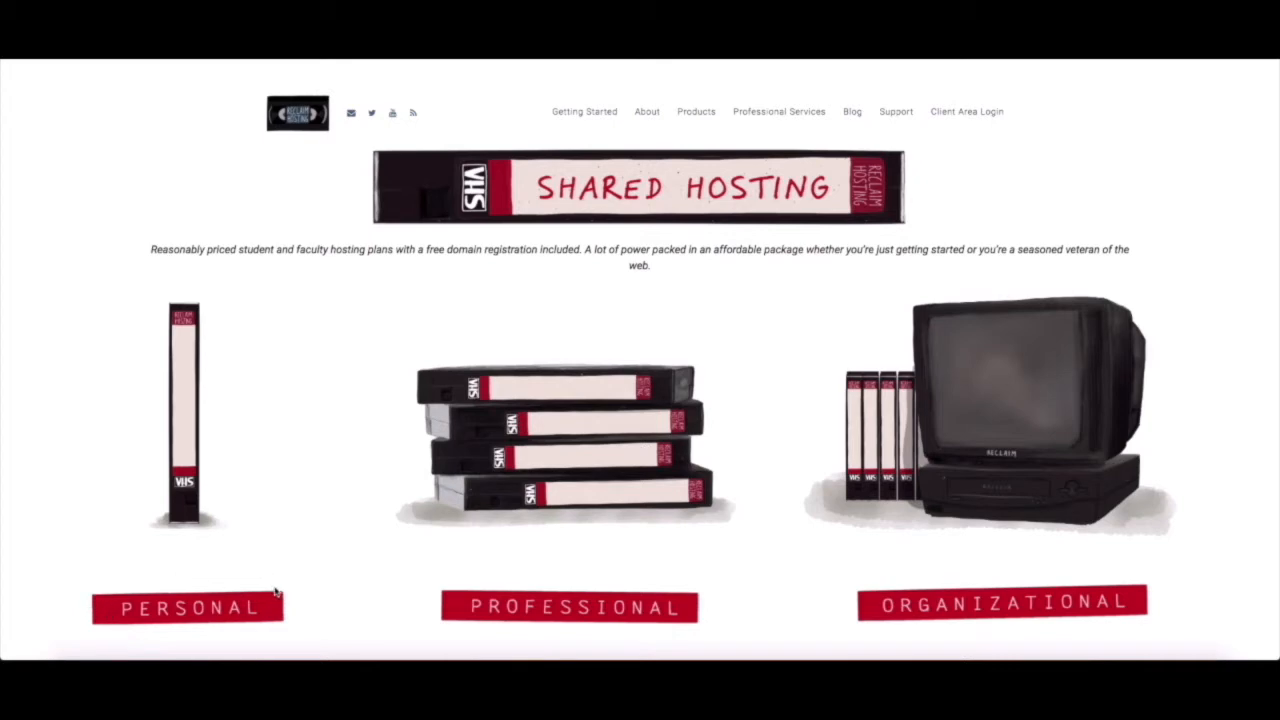
pyautogui.moveTo(446, 631)
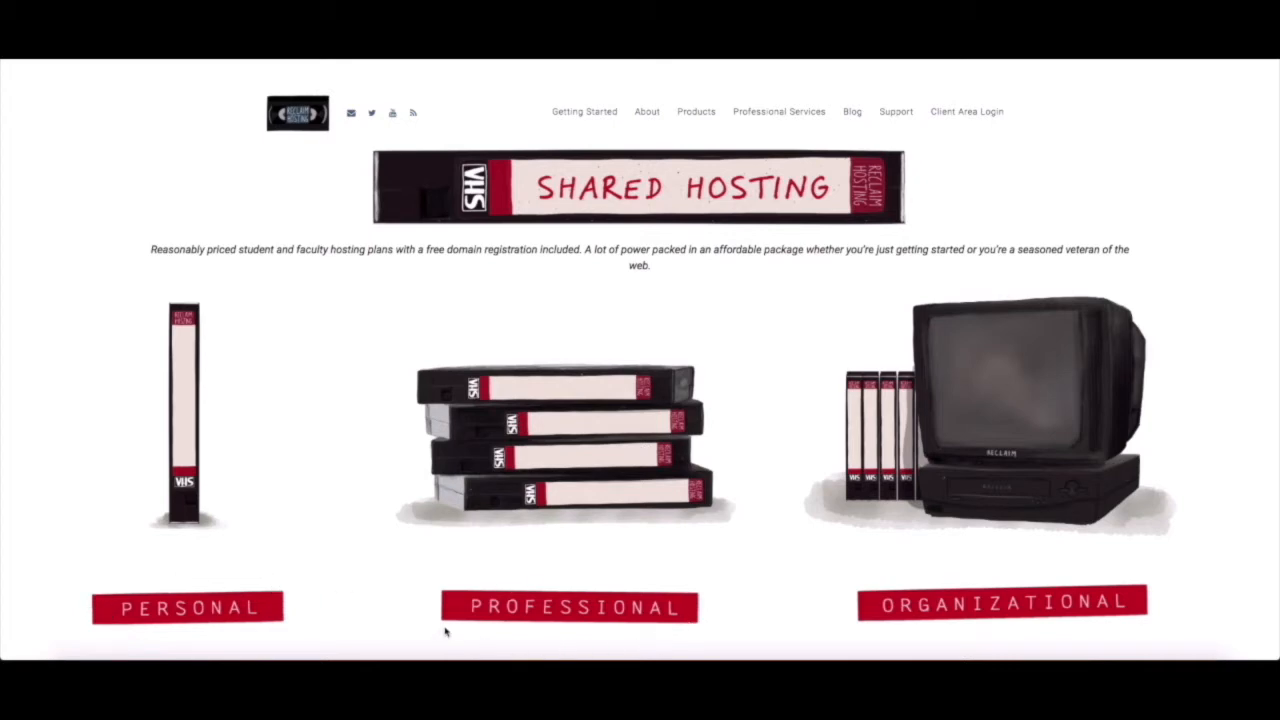
pyautogui.moveTo(896, 556)
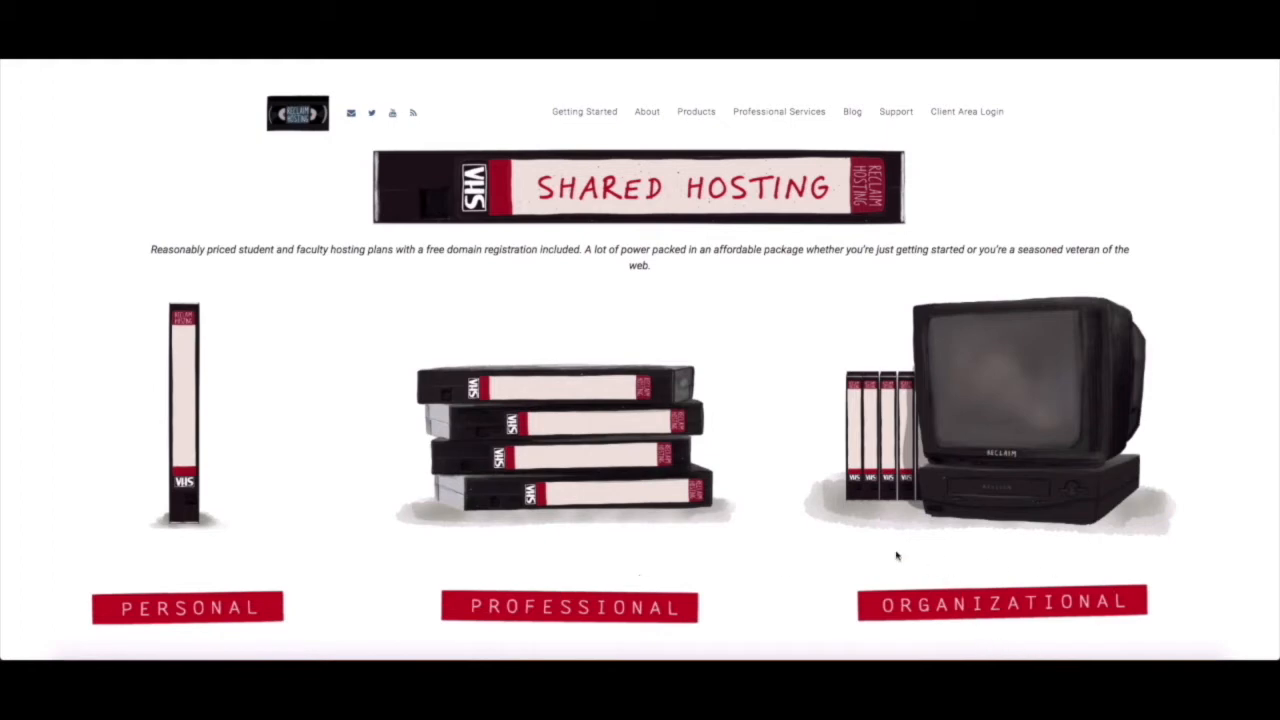
# - Scroll to the plan features and expand storage details for the 2 GB, 10 GB and 100 GB plans
pyautogui.scroll(-3)
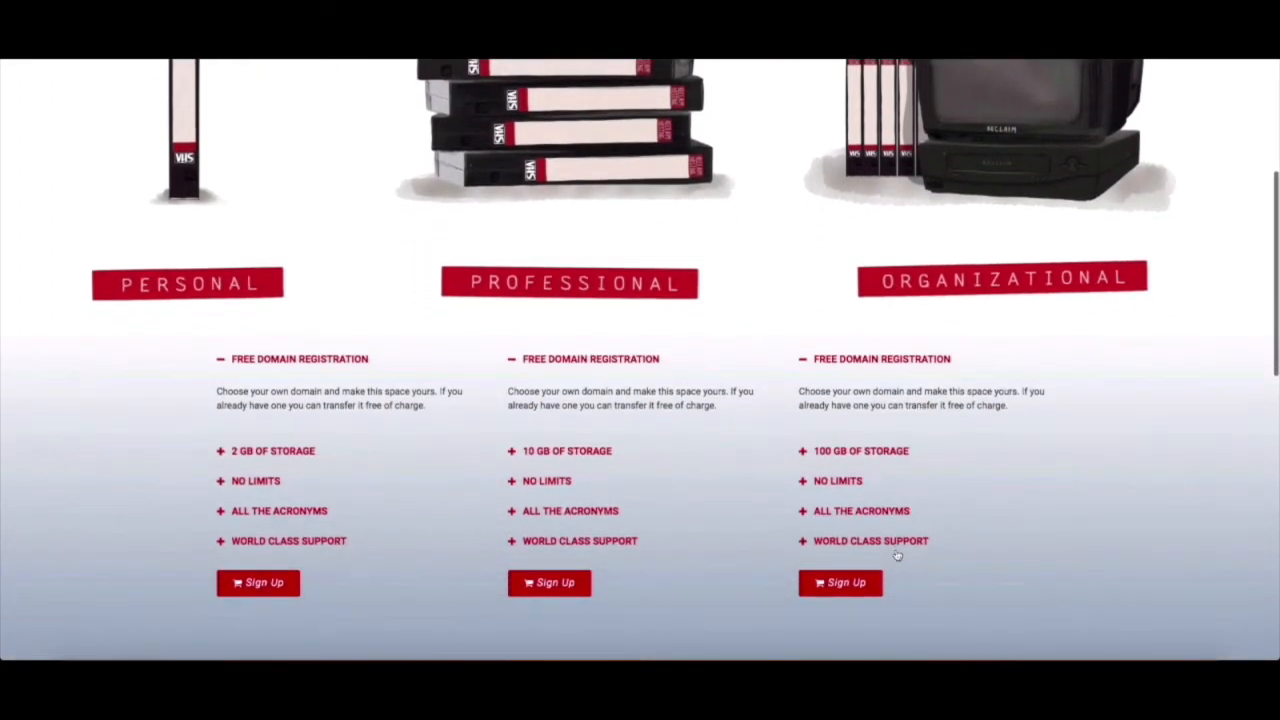
pyautogui.moveTo(376, 499)
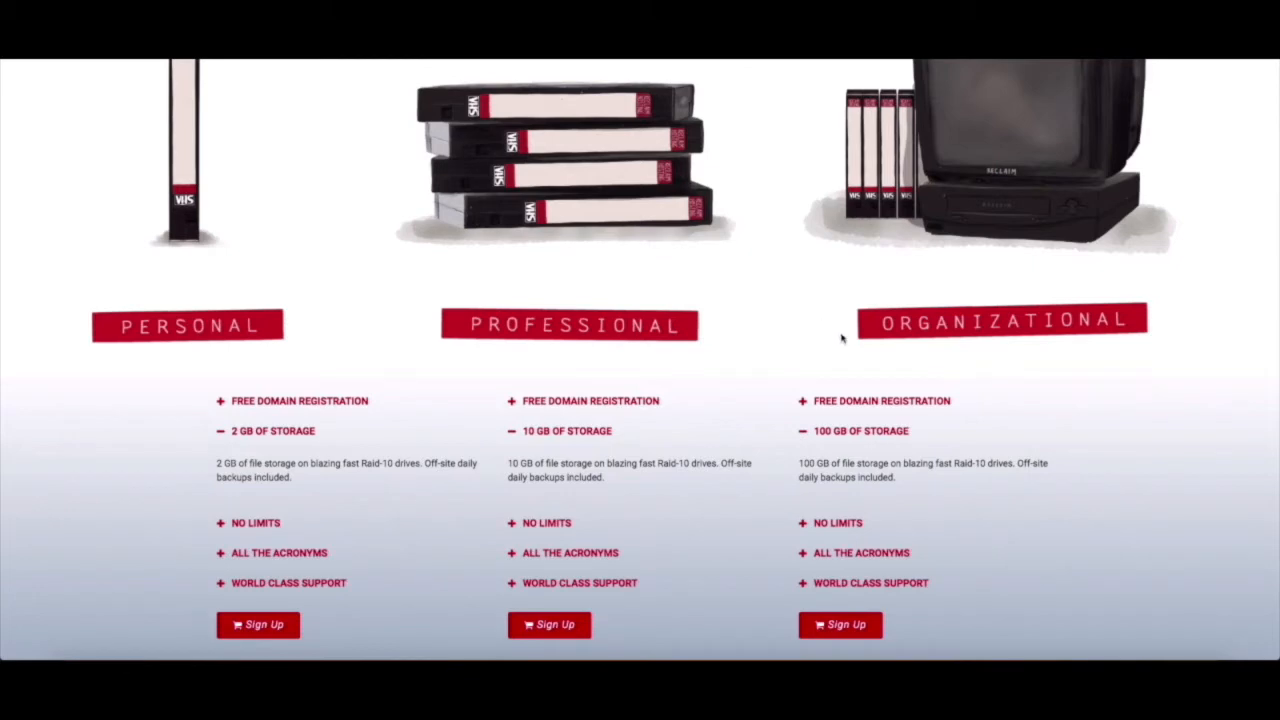
pyautogui.scroll(-3)
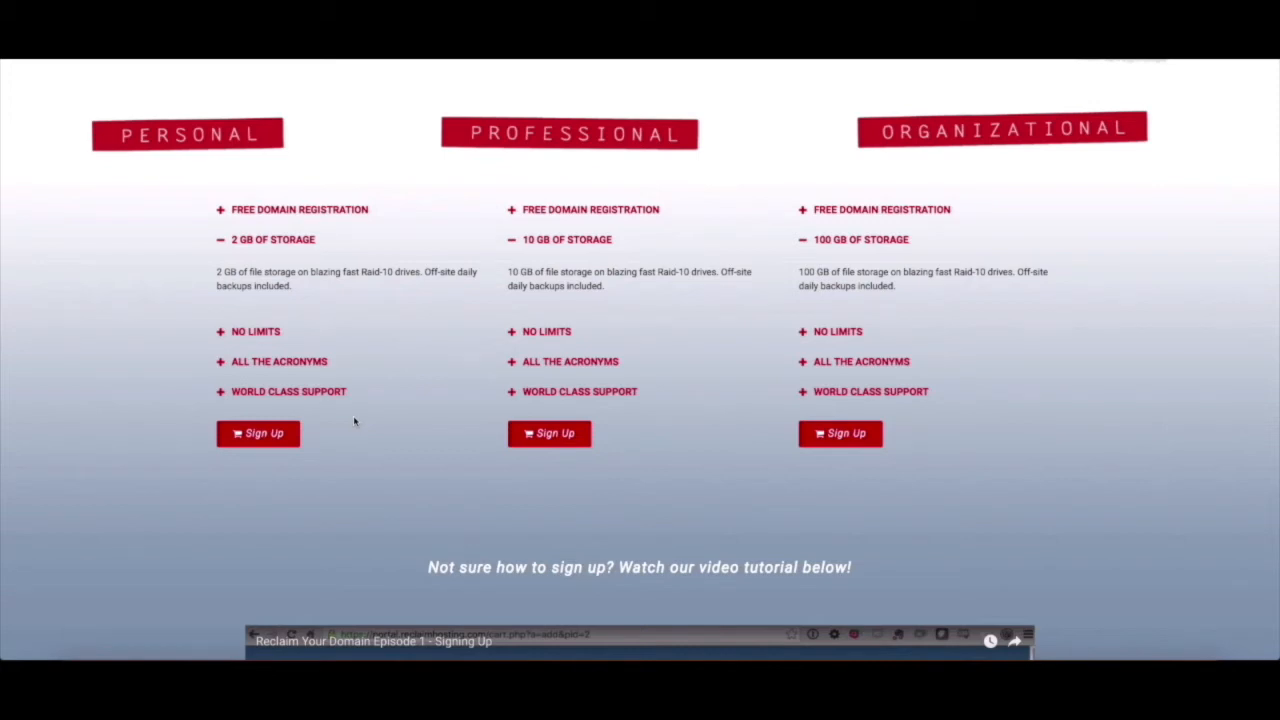
pyautogui.moveTo(272, 421)
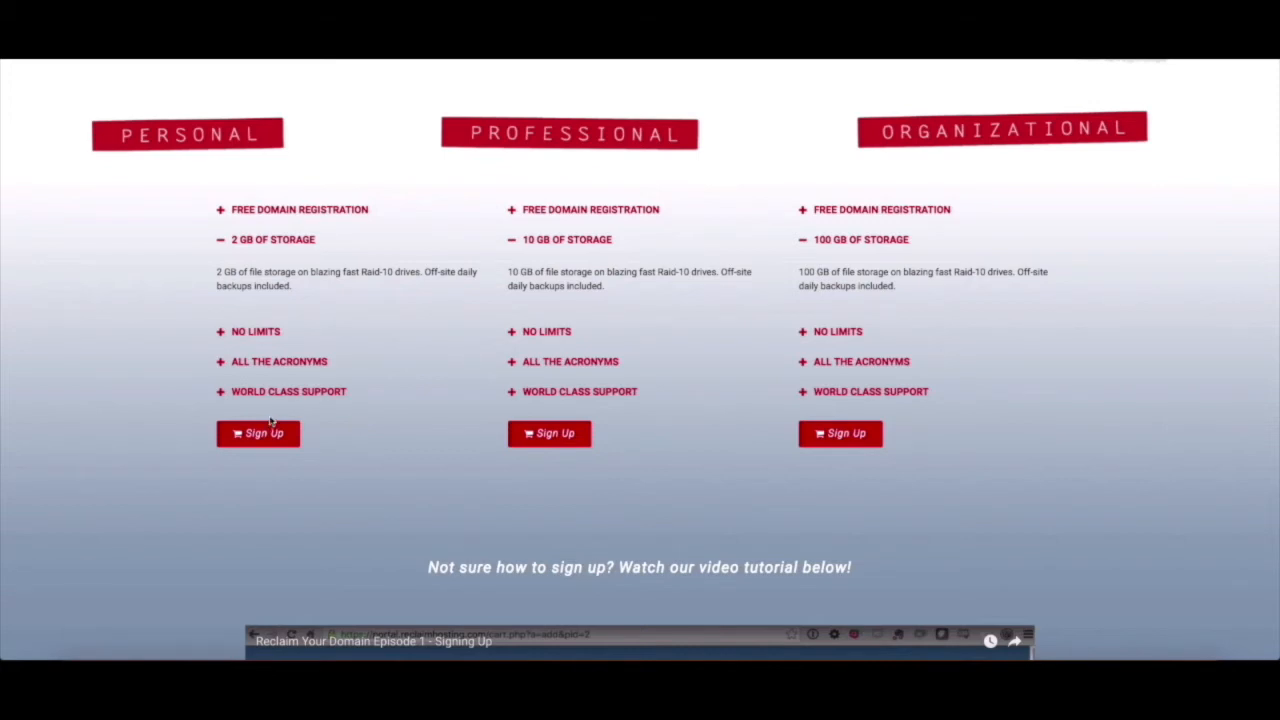
# - Sign up for the Personal plan and try domain options, ending on a Reclaim Hosting subdomain
pyautogui.click(257, 433)
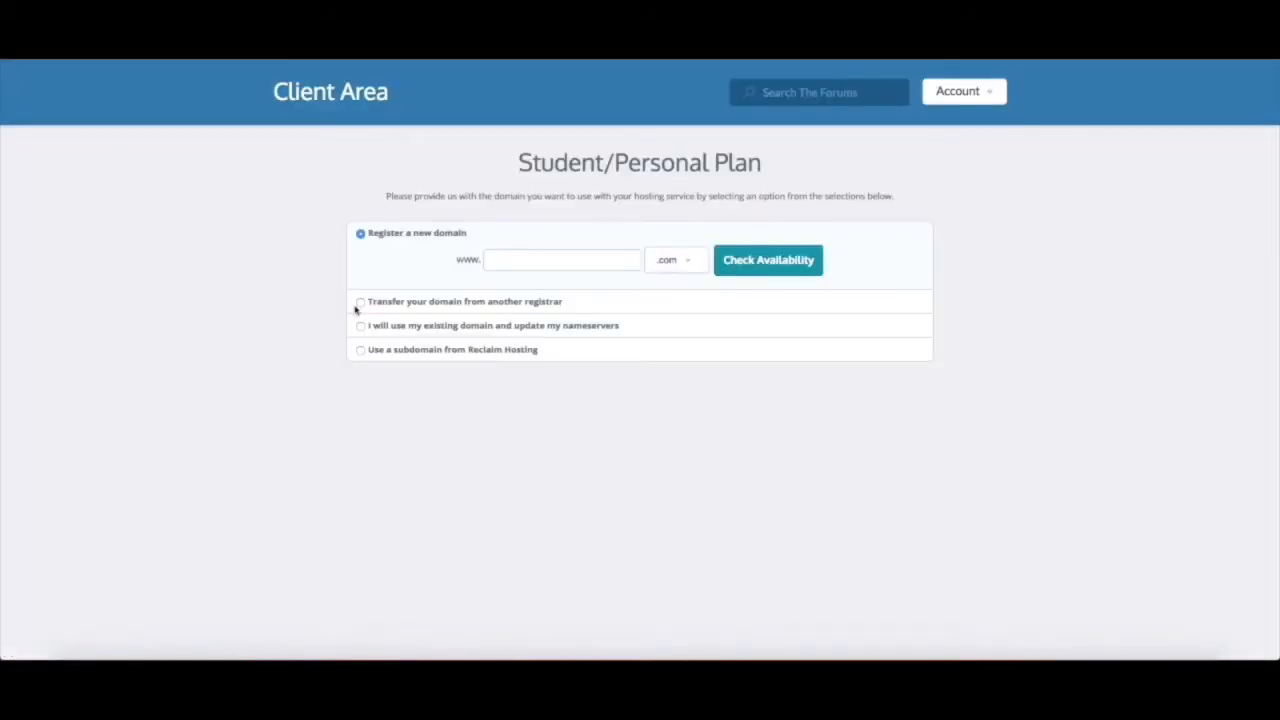
pyautogui.moveTo(335, 308)
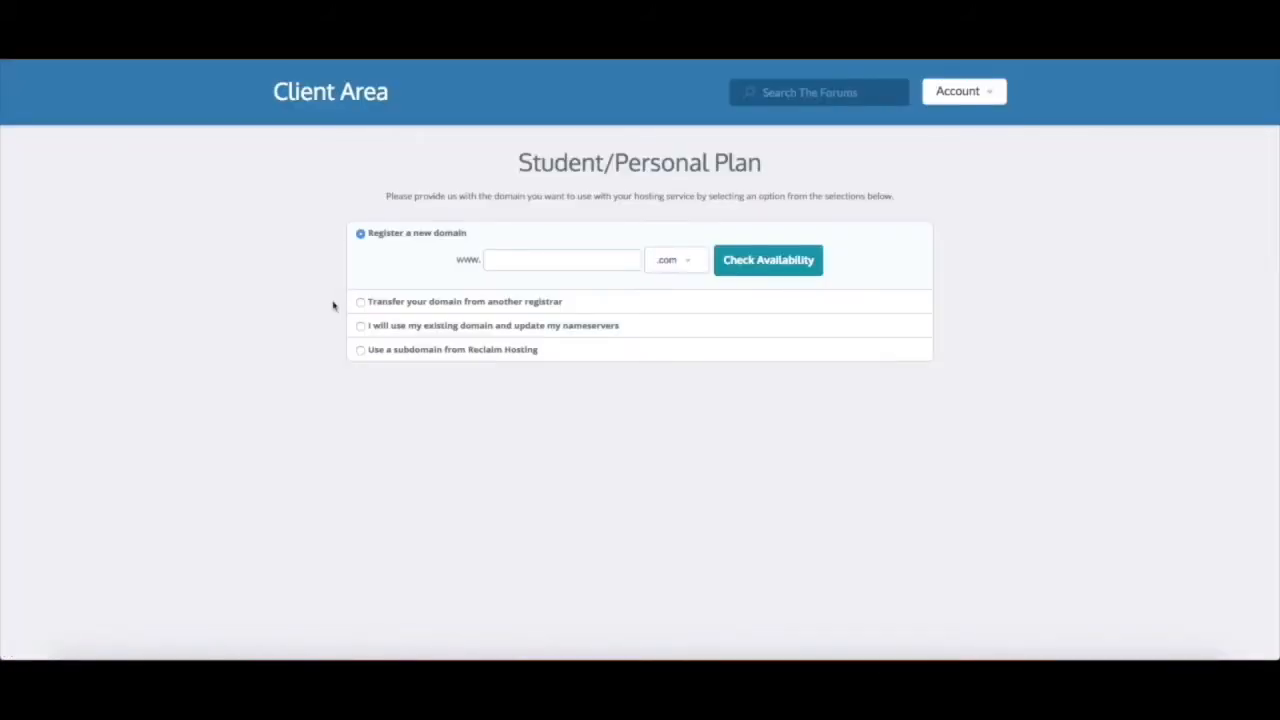
pyautogui.moveTo(352, 293)
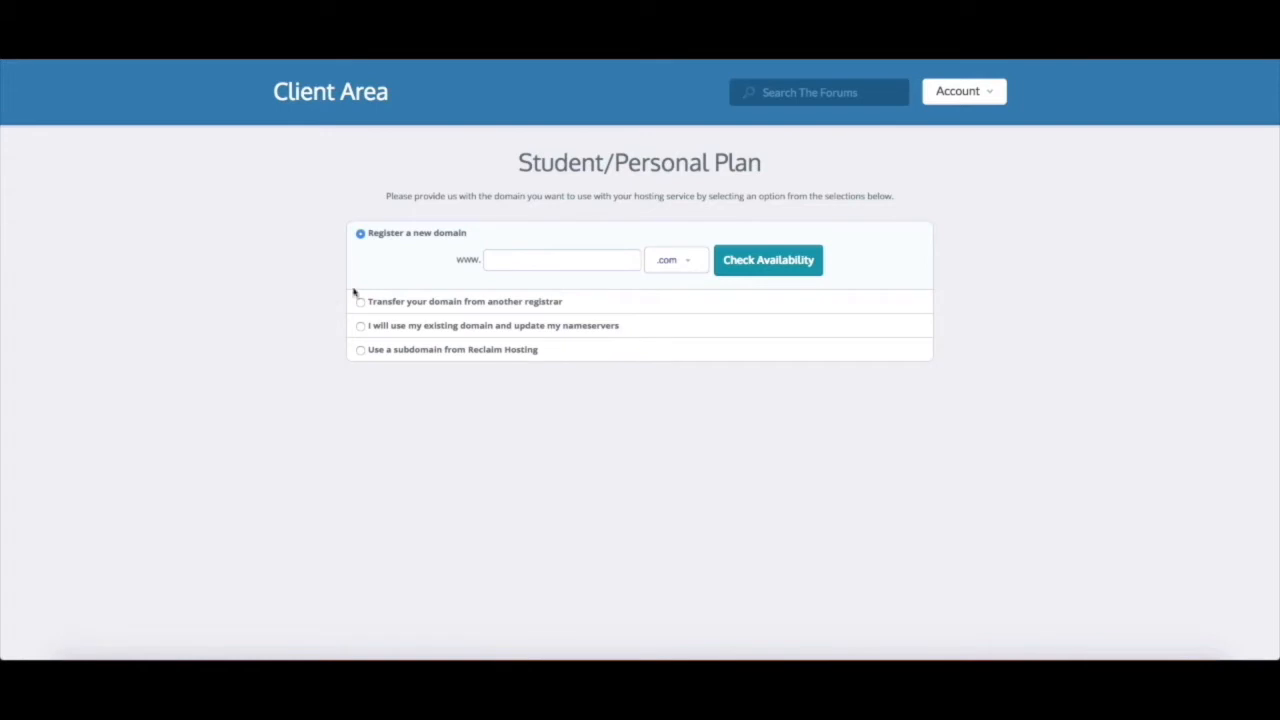
pyautogui.moveTo(445, 301)
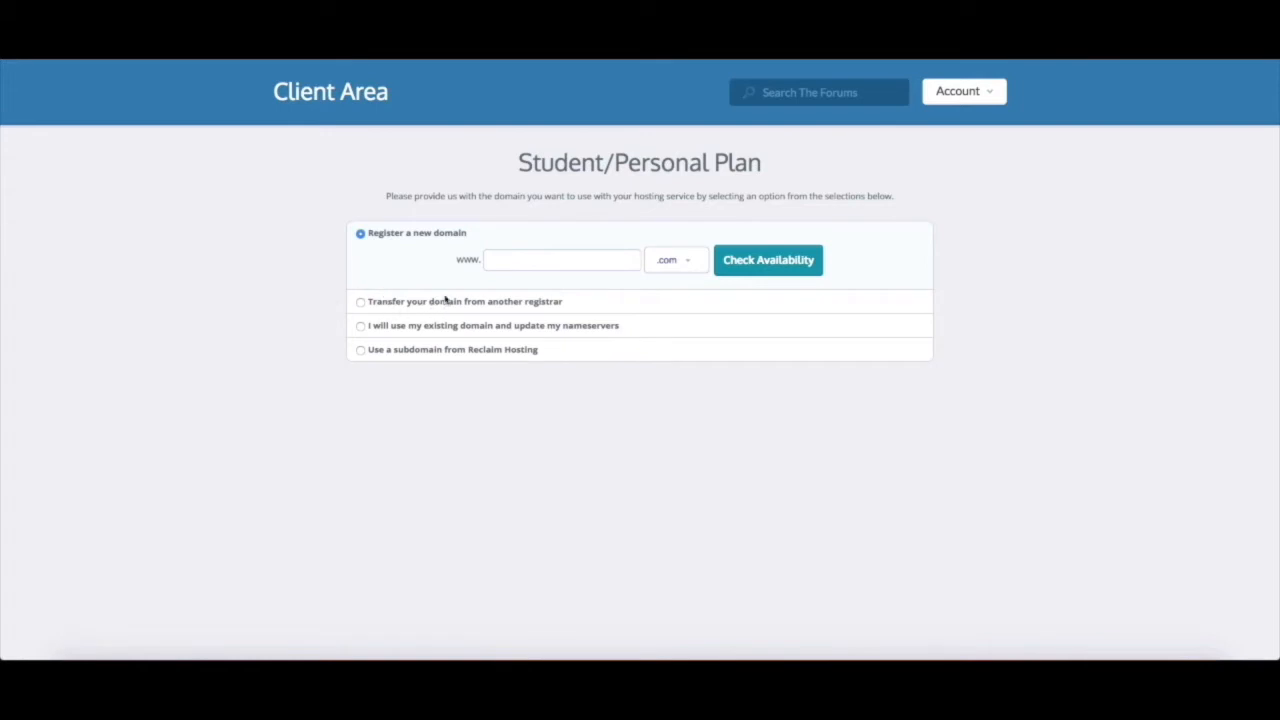
pyautogui.moveTo(393, 275)
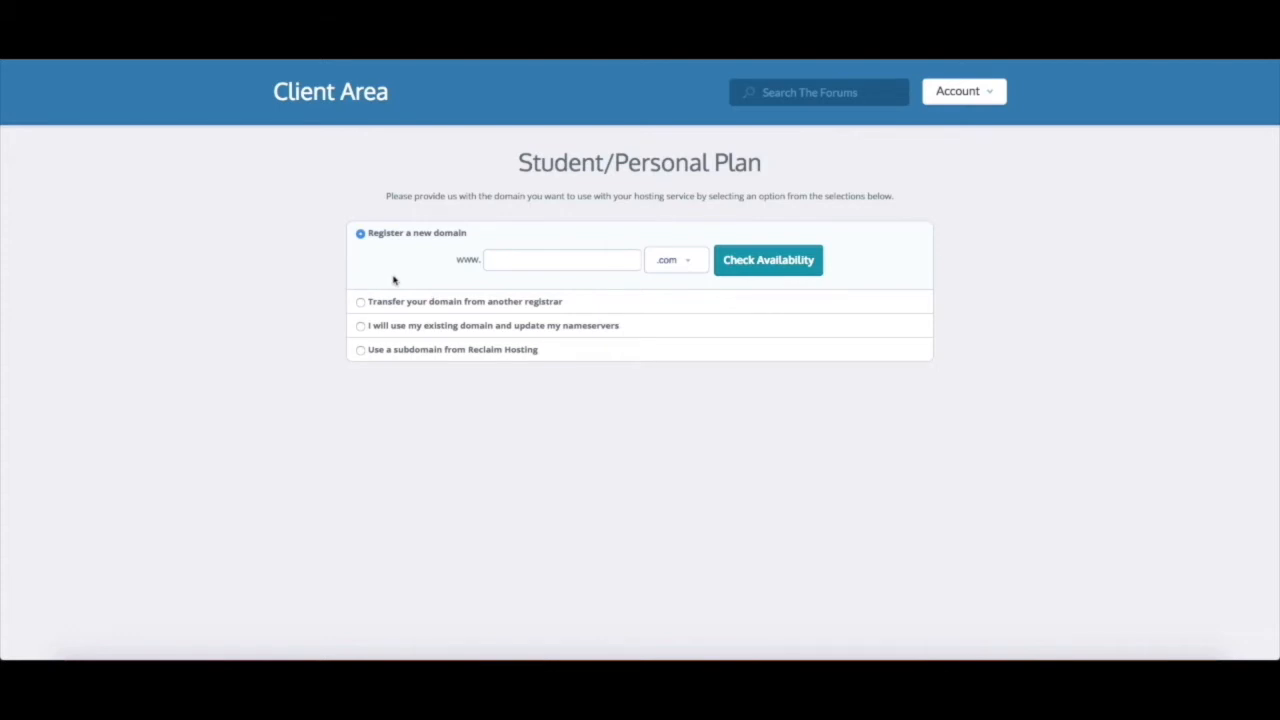
pyautogui.moveTo(567, 305)
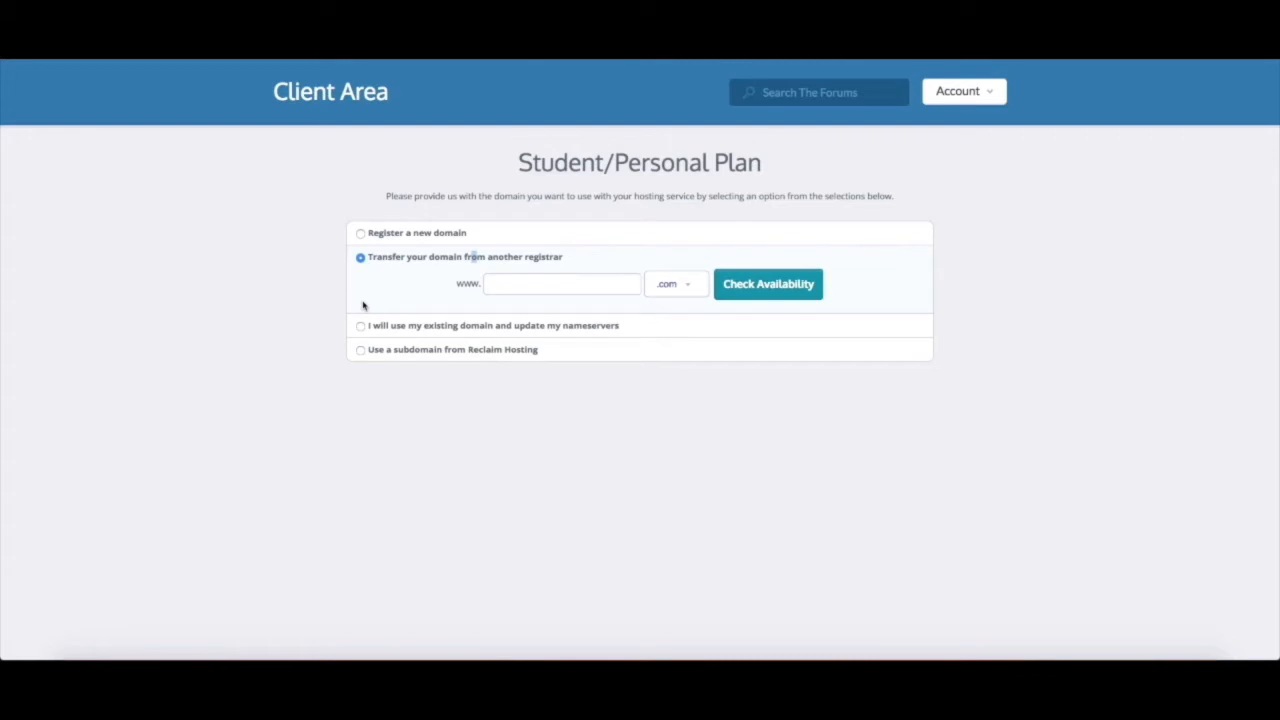
pyautogui.moveTo(363, 334)
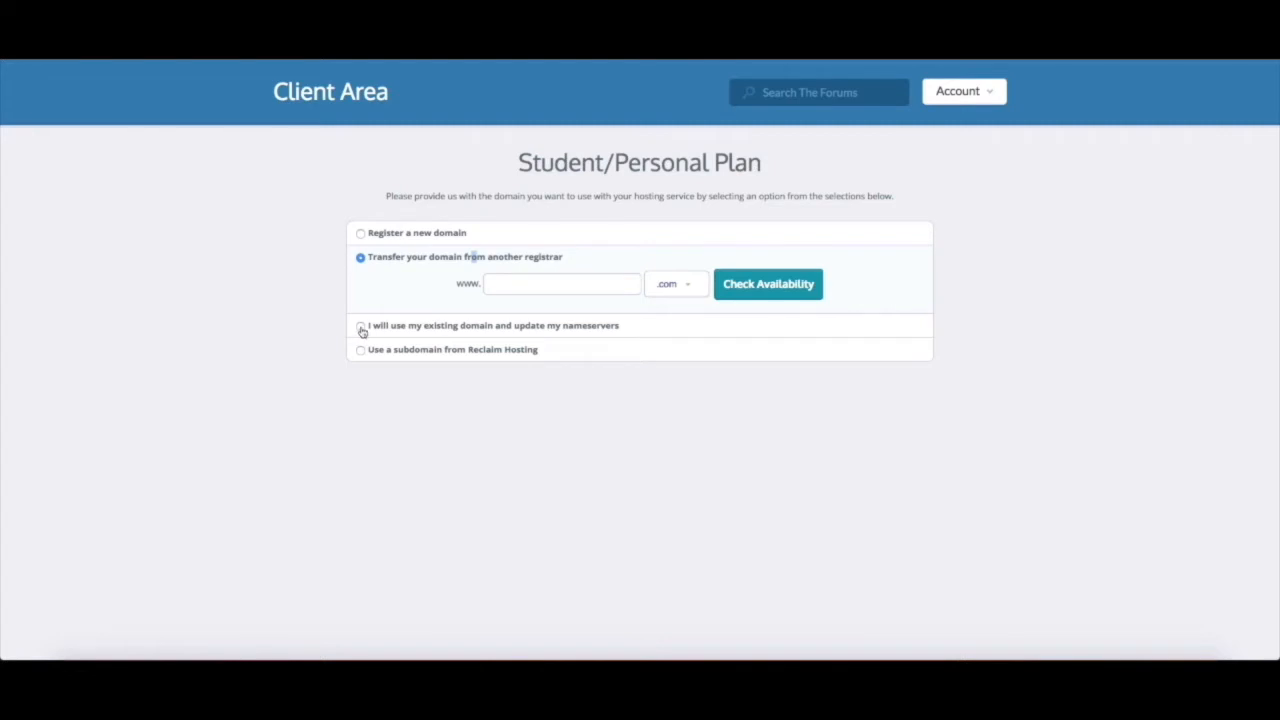
pyautogui.click(360, 325)
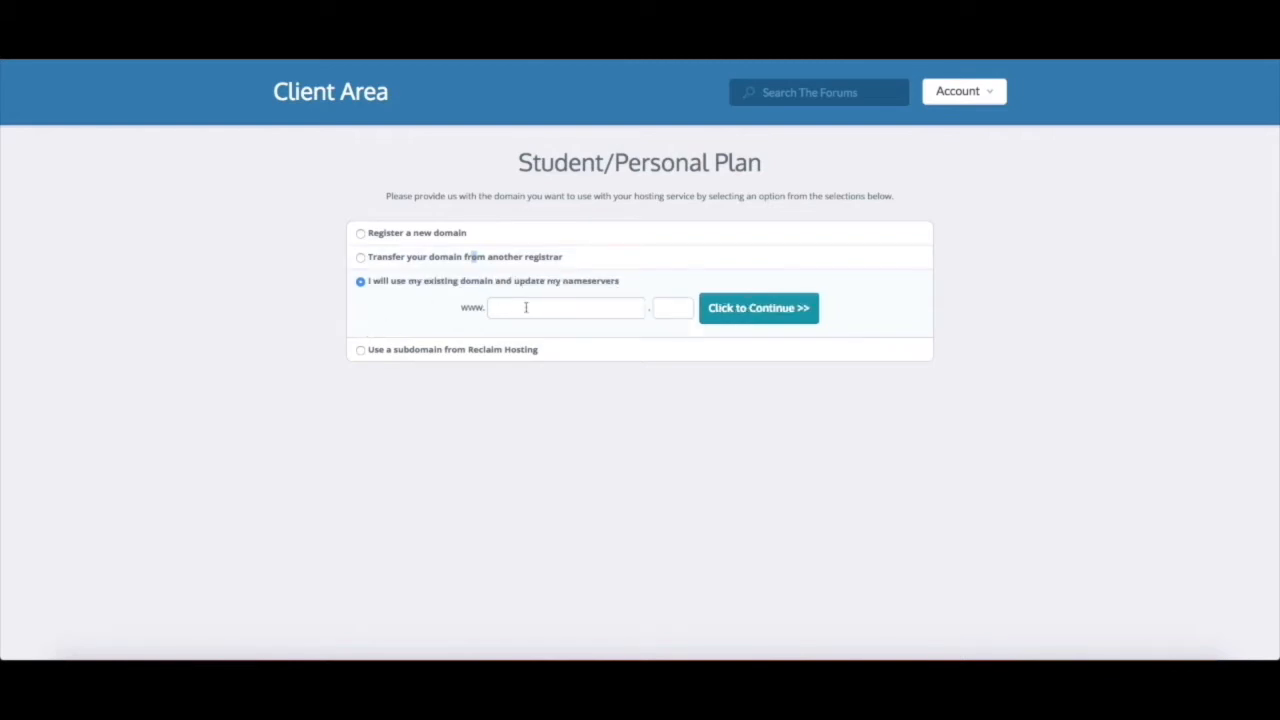
pyautogui.moveTo(476, 349)
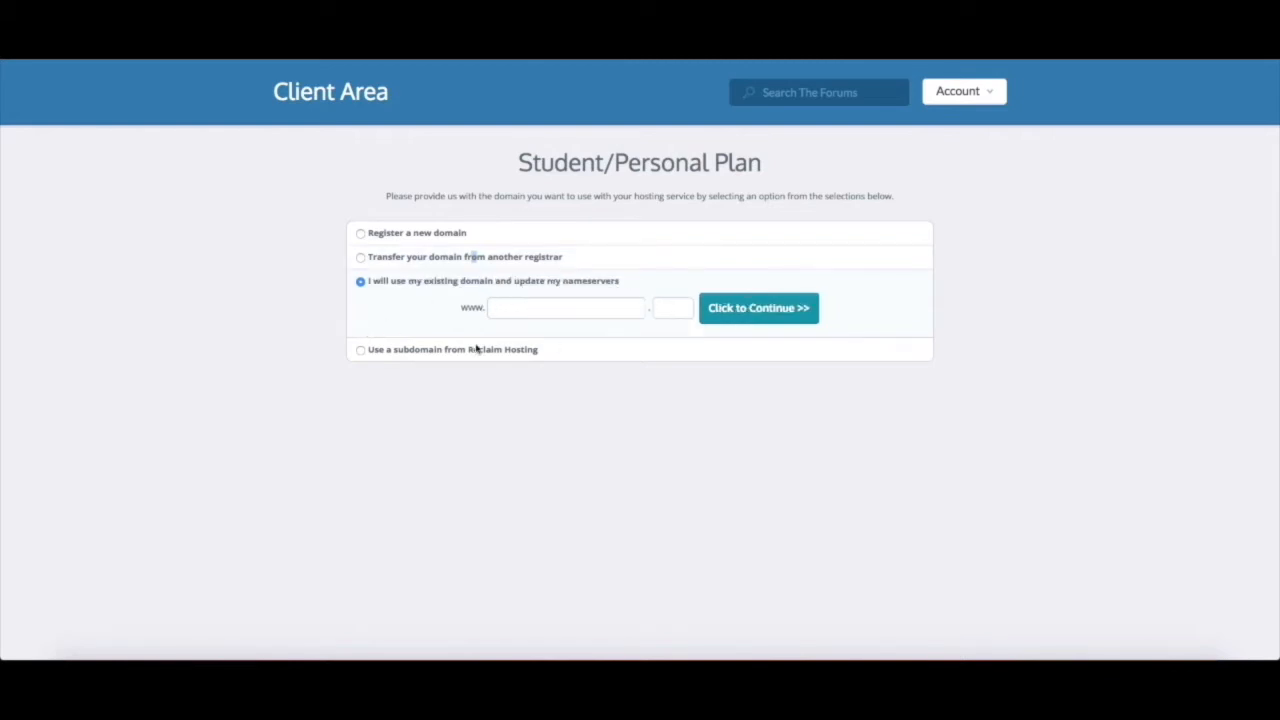
pyautogui.click(360, 349)
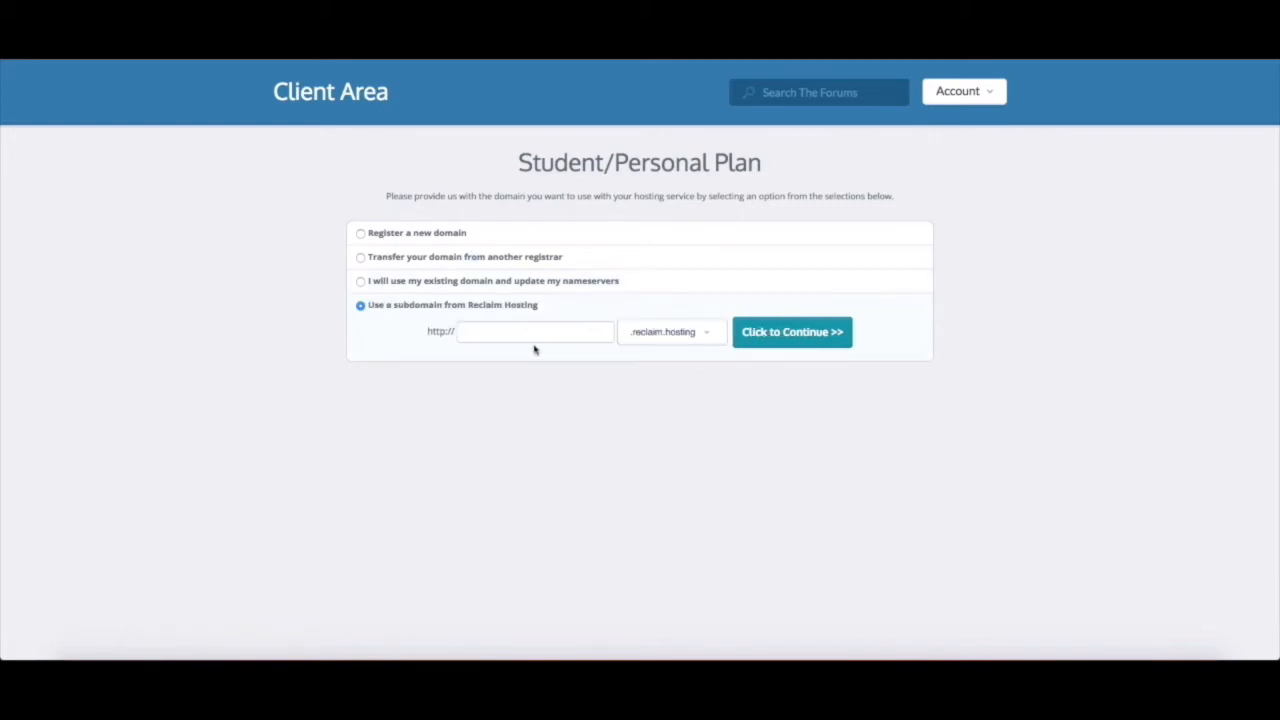
pyautogui.moveTo(540, 307)
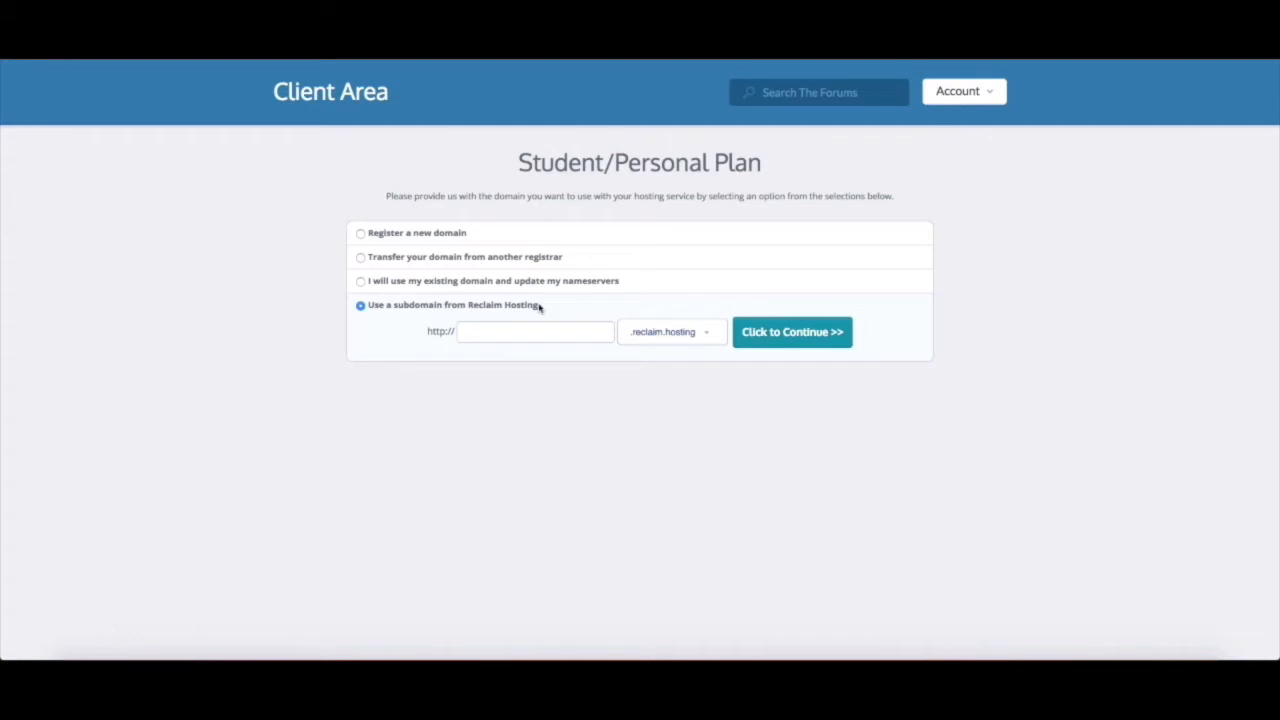
pyautogui.moveTo(546, 307)
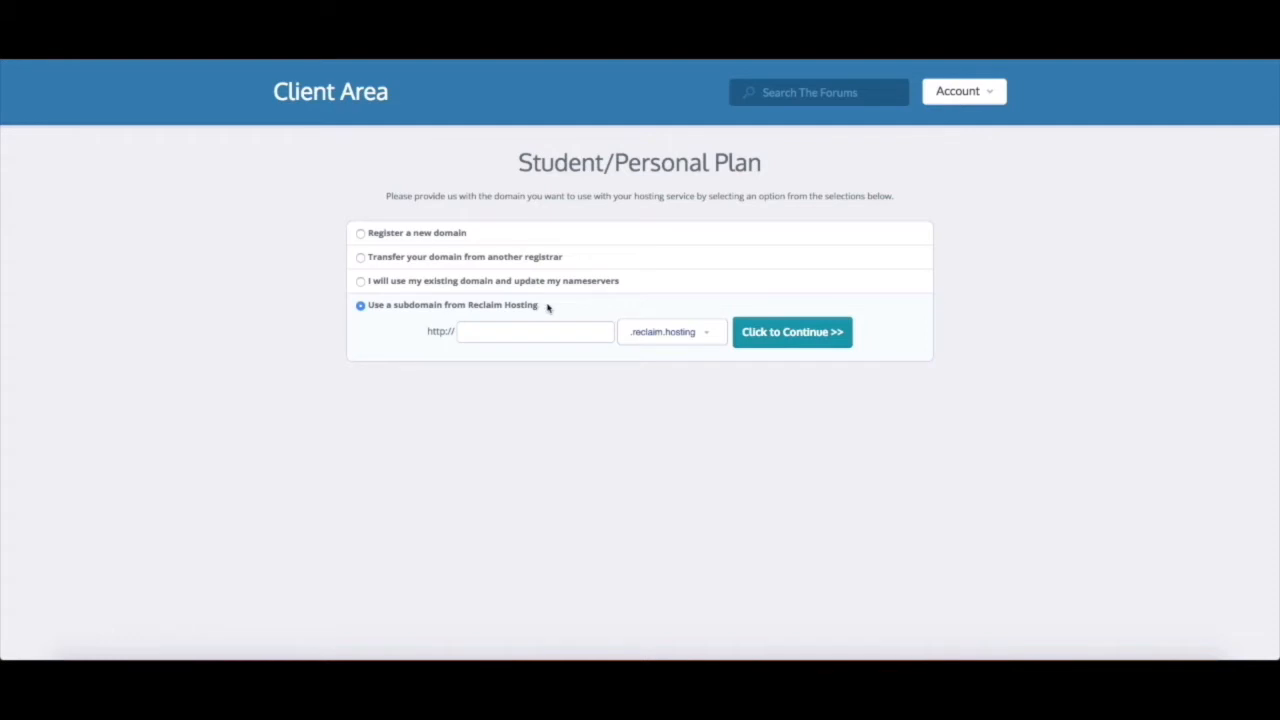
pyautogui.moveTo(443, 297)
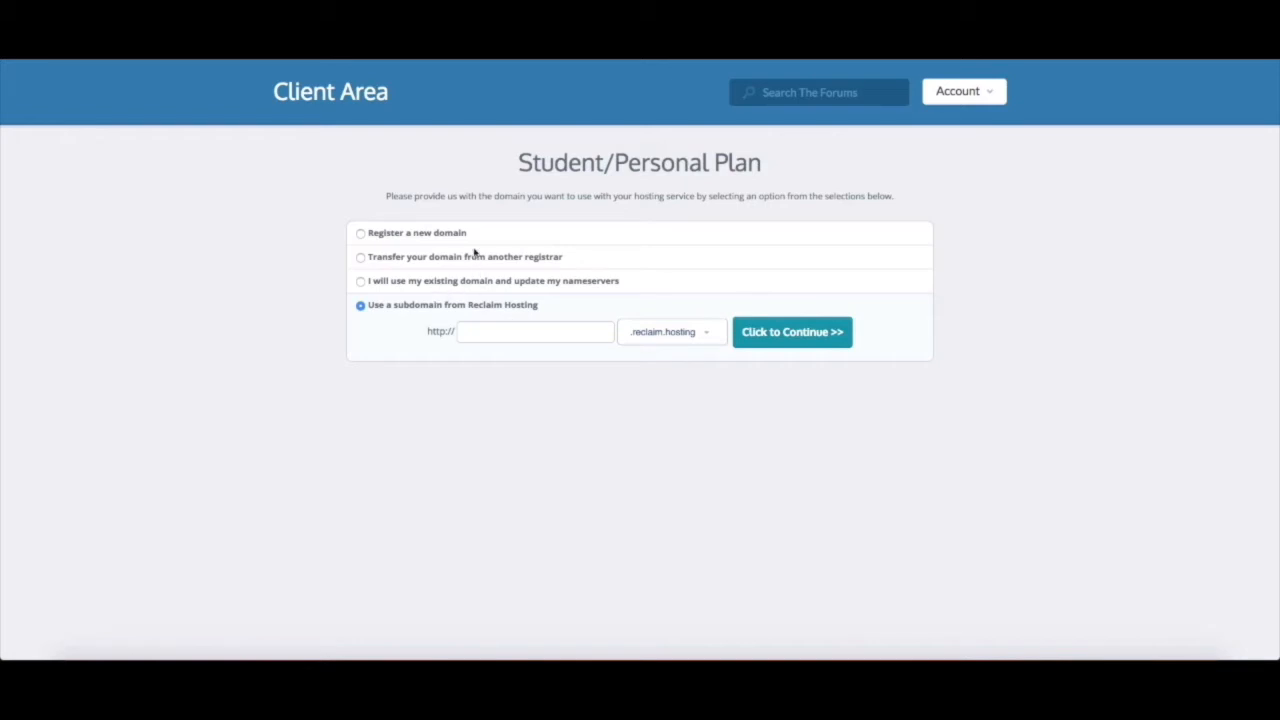
# - Switch to registering a new domain, enter meredithfierro, and choose the .com extension
pyautogui.click(360, 233)
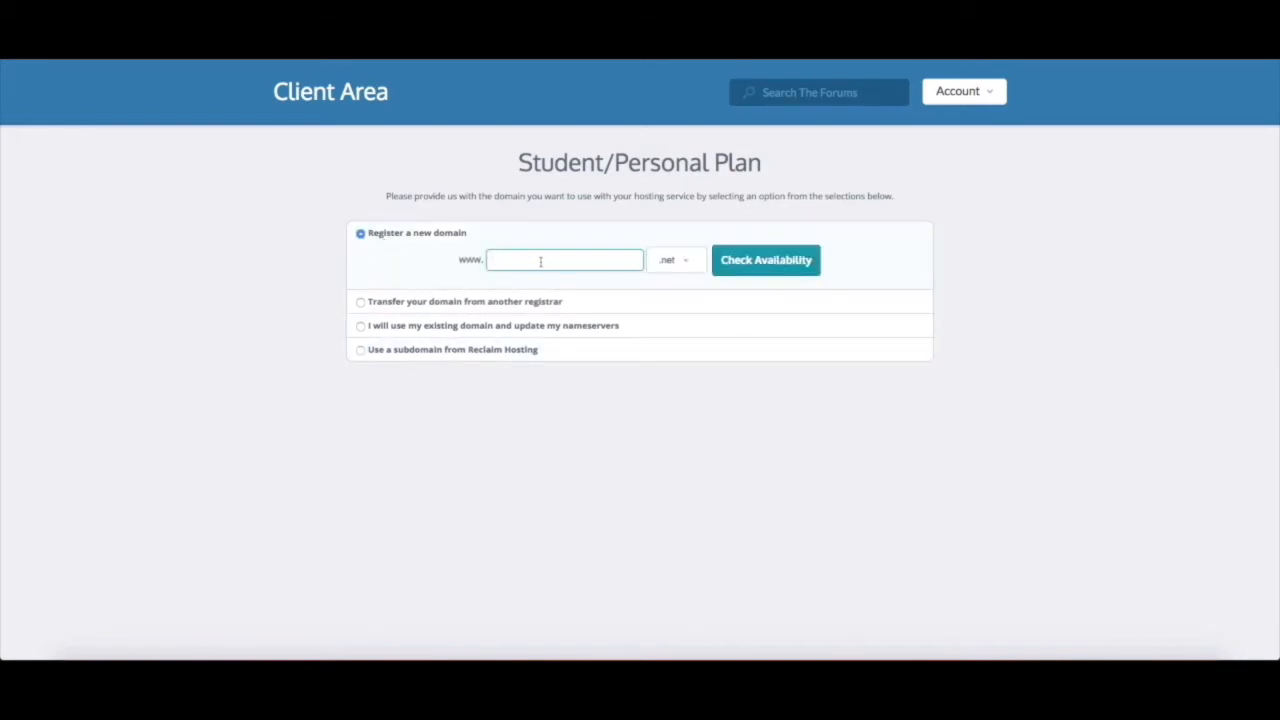
pyautogui.click(674, 260)
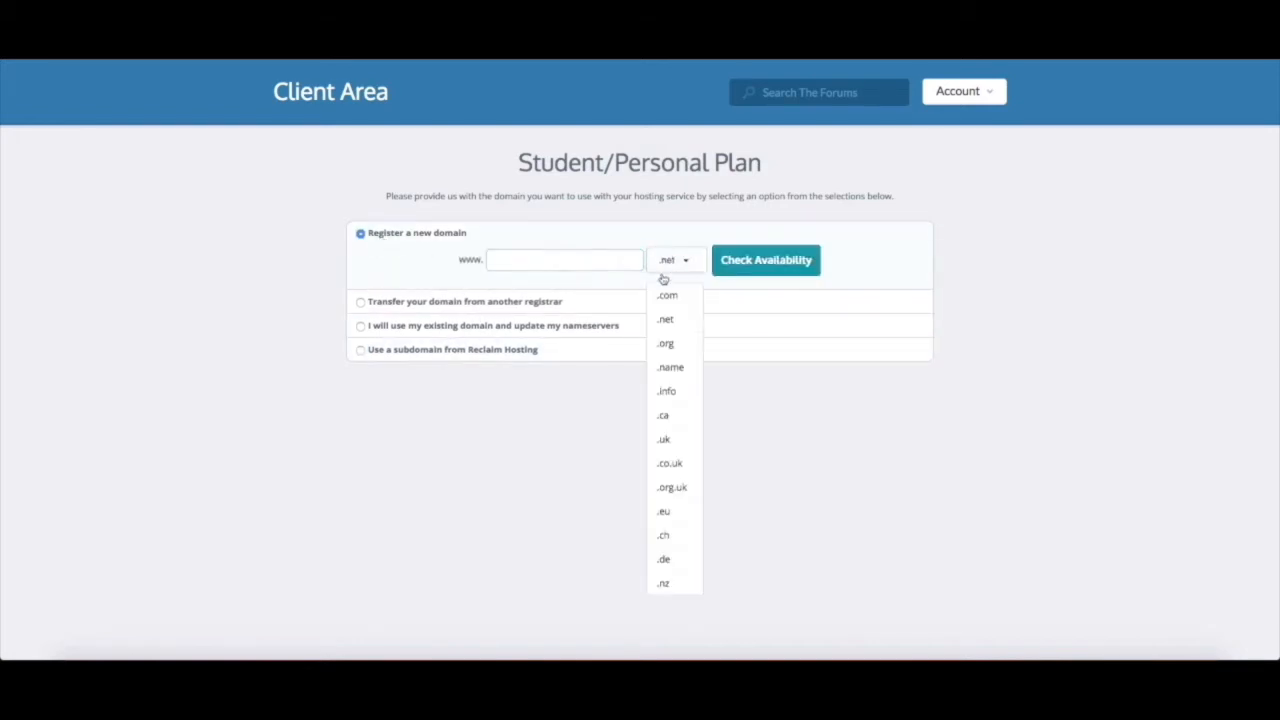
pyautogui.click(667, 295)
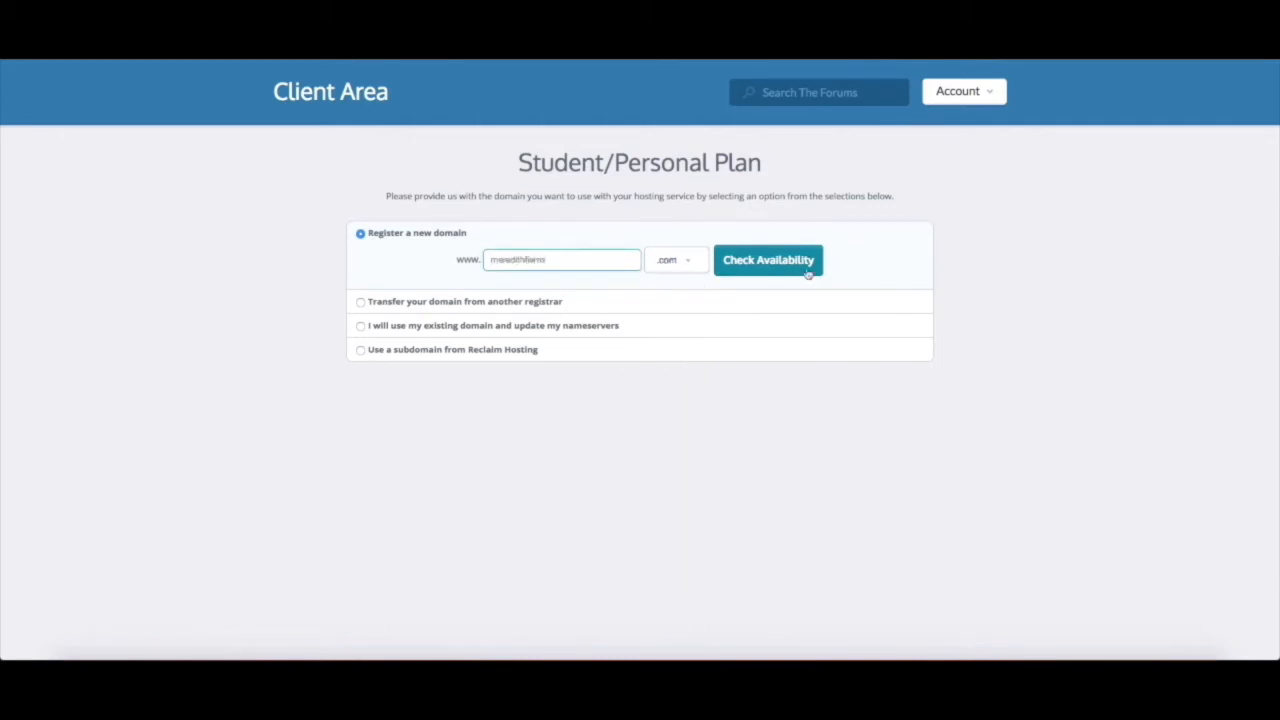
# - Check meredithfierro.com availability and find the domain already exists
pyautogui.click(768, 260)
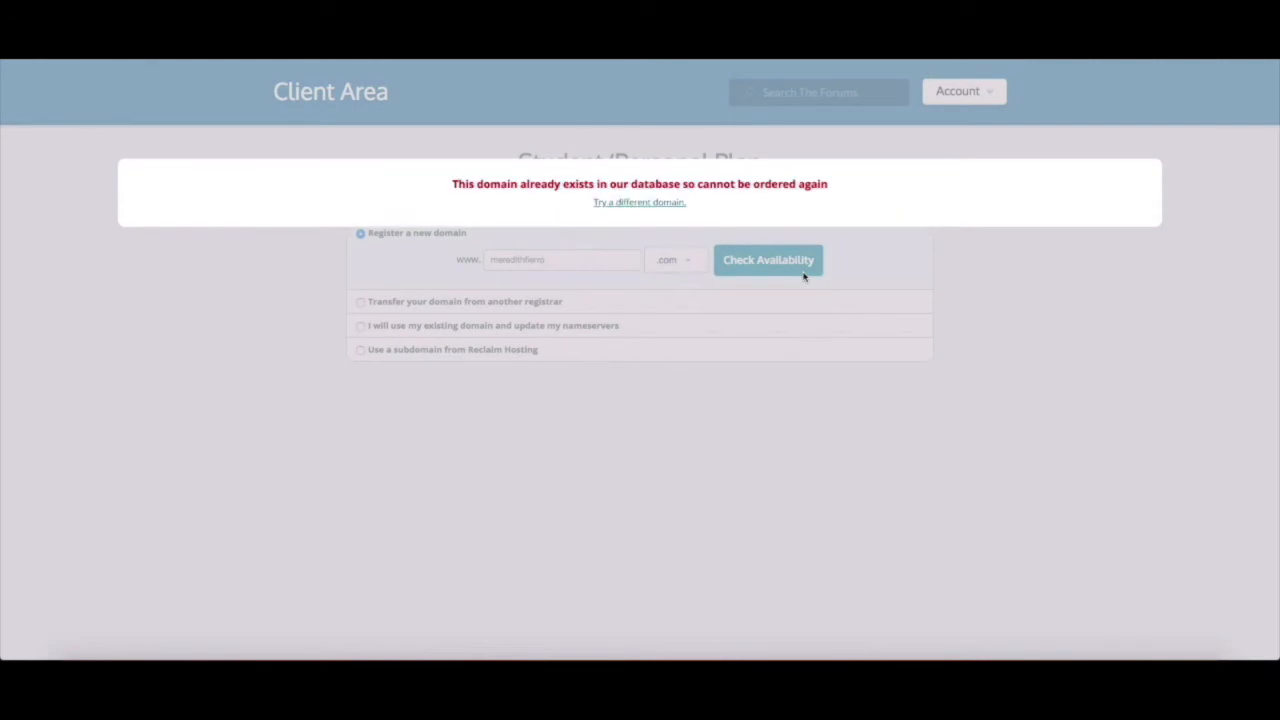
pyautogui.moveTo(737, 277)
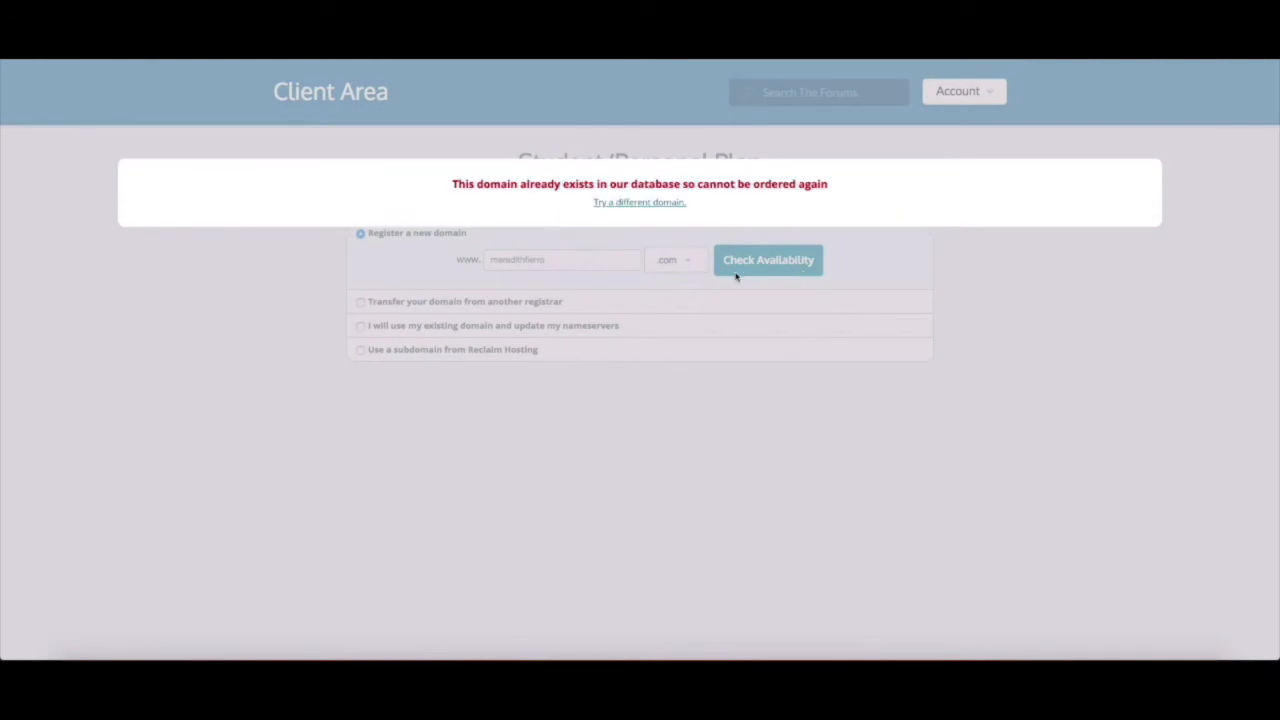
pyautogui.moveTo(730, 271)
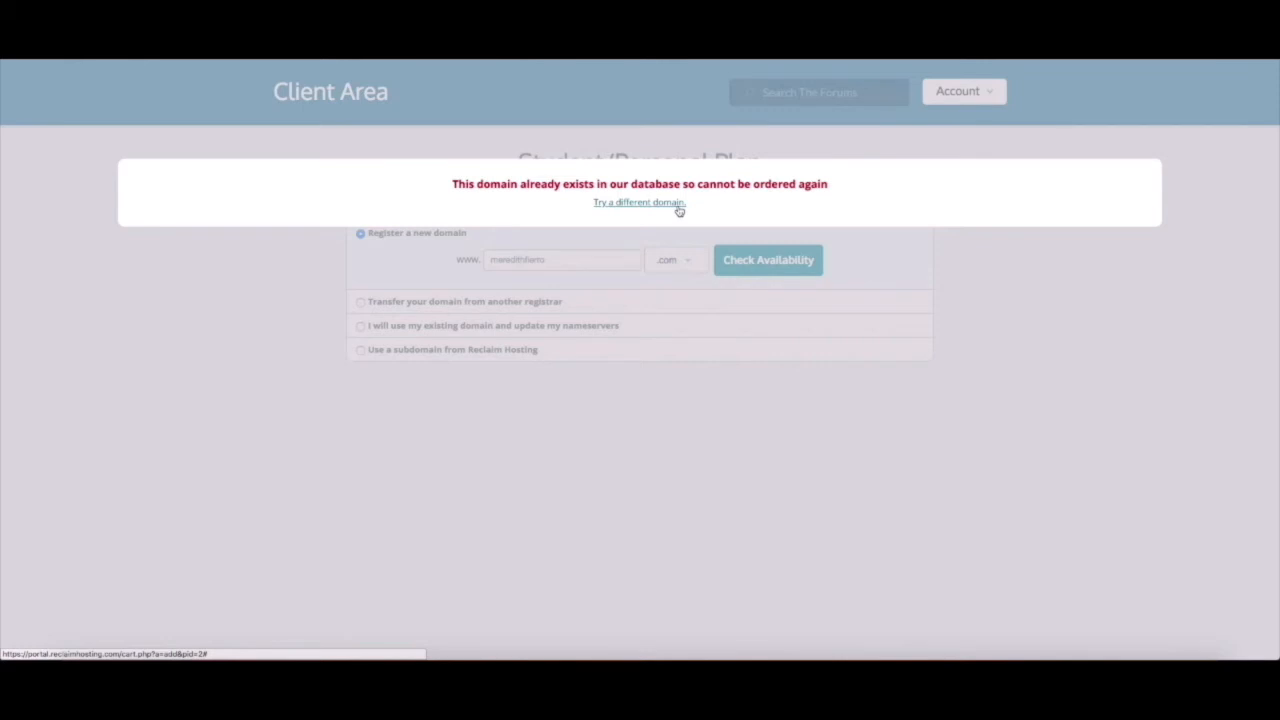
pyautogui.moveTo(640, 215)
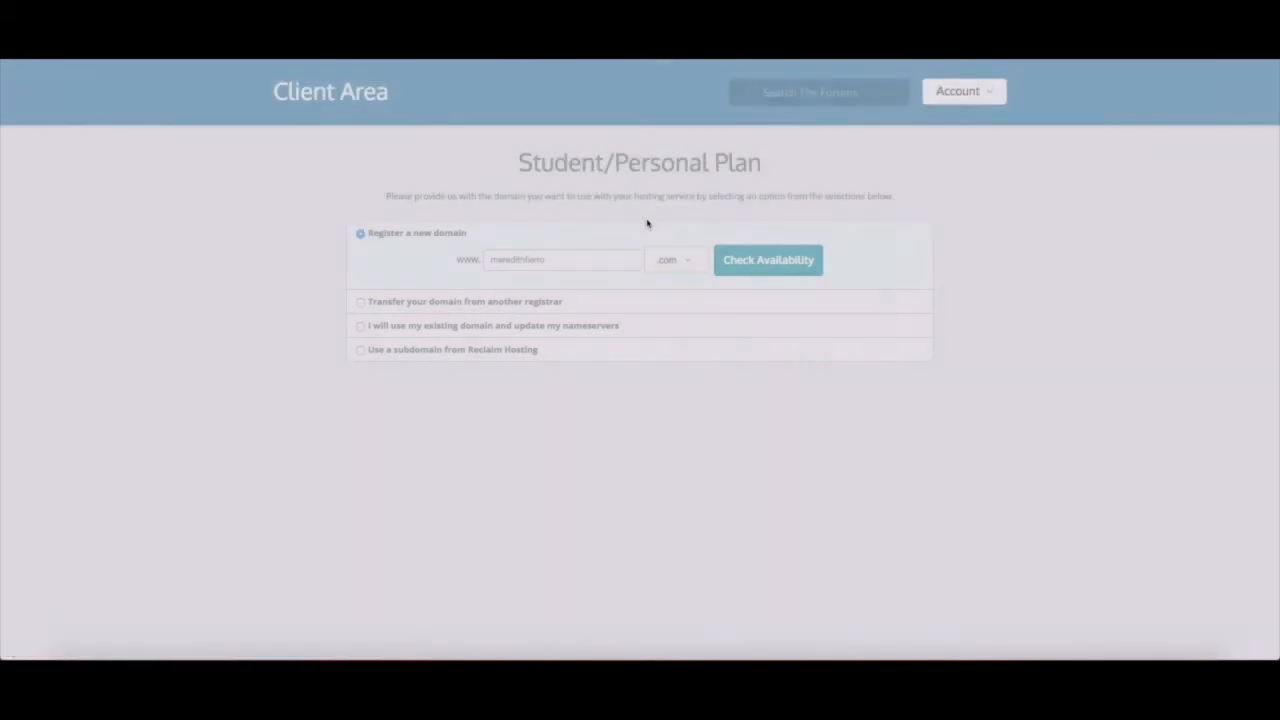
# - Change the extension to .net and confirm meredithfierro.net is available
pyautogui.click(675, 260)
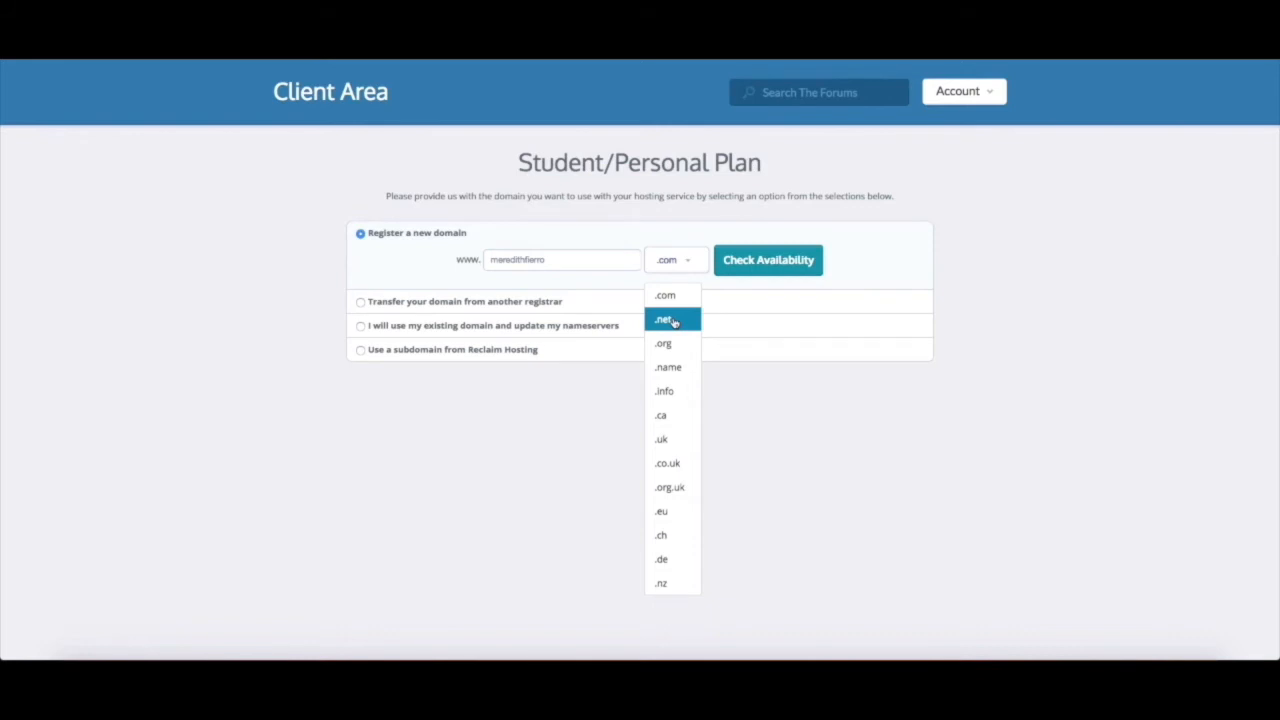
pyautogui.click(663, 319)
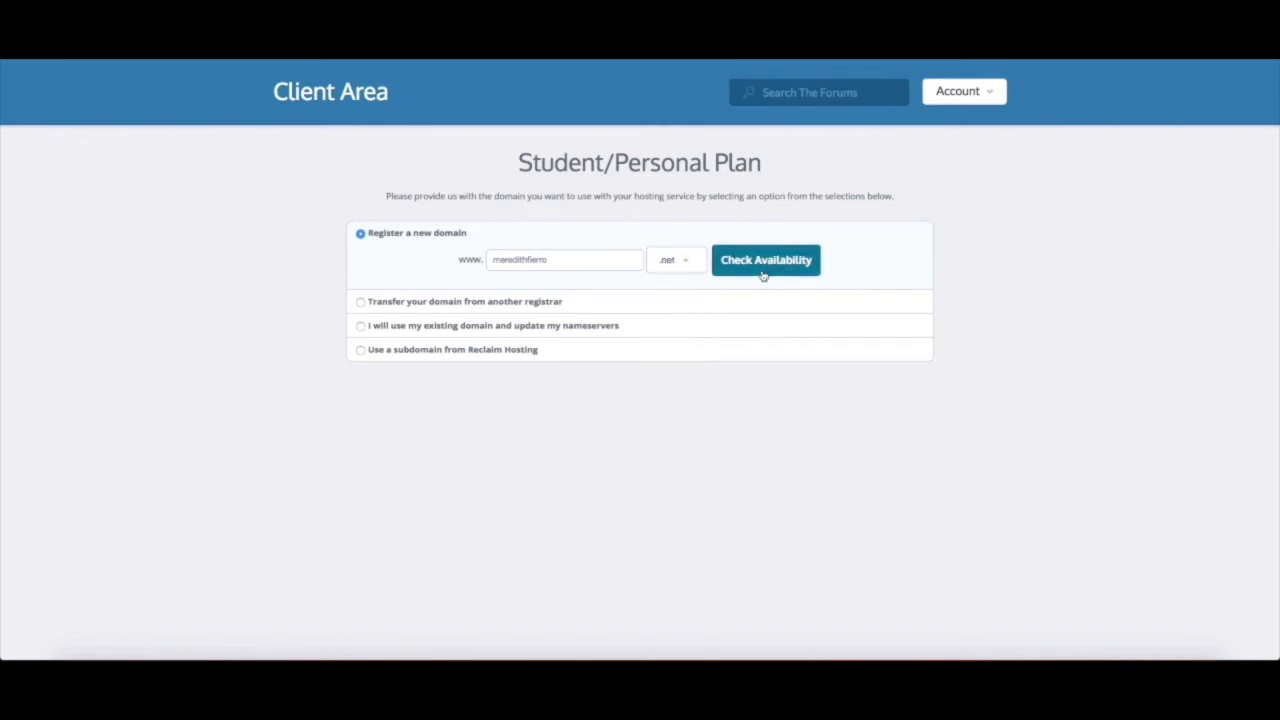
pyautogui.click(765, 260)
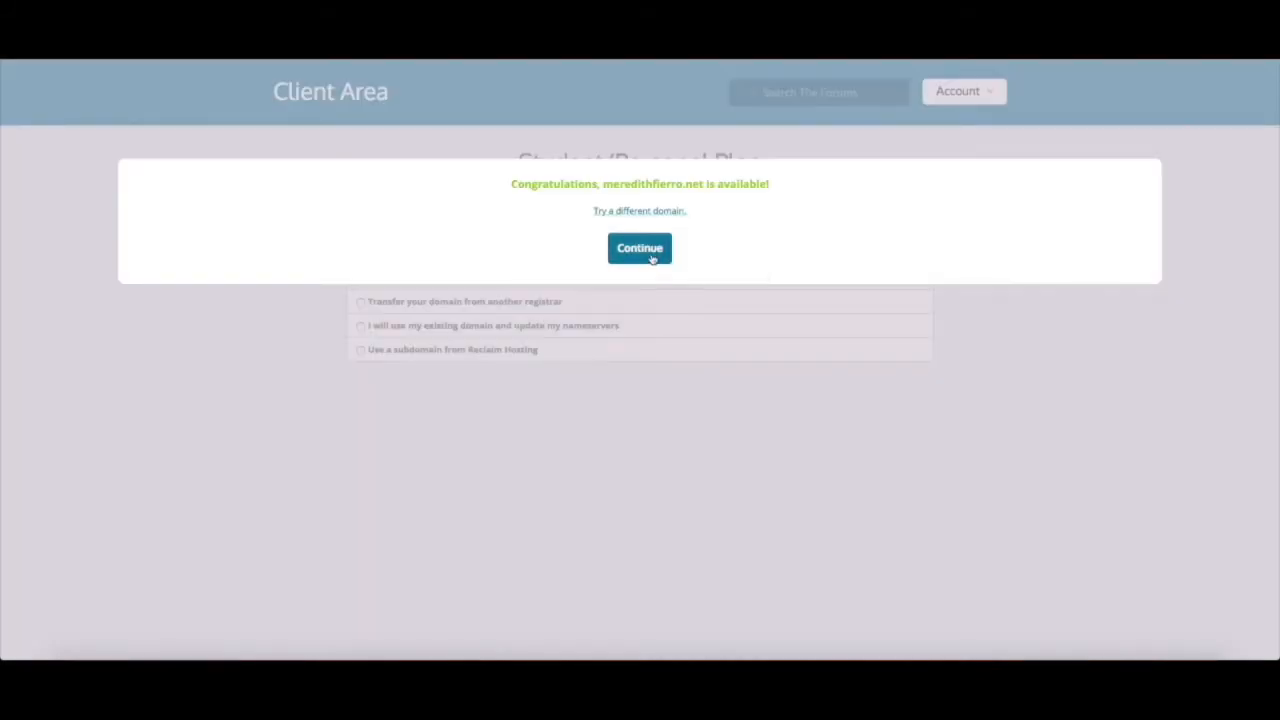
# - Continue with meredithfierro.net and add the free ID Protection add-on
pyautogui.click(639, 248)
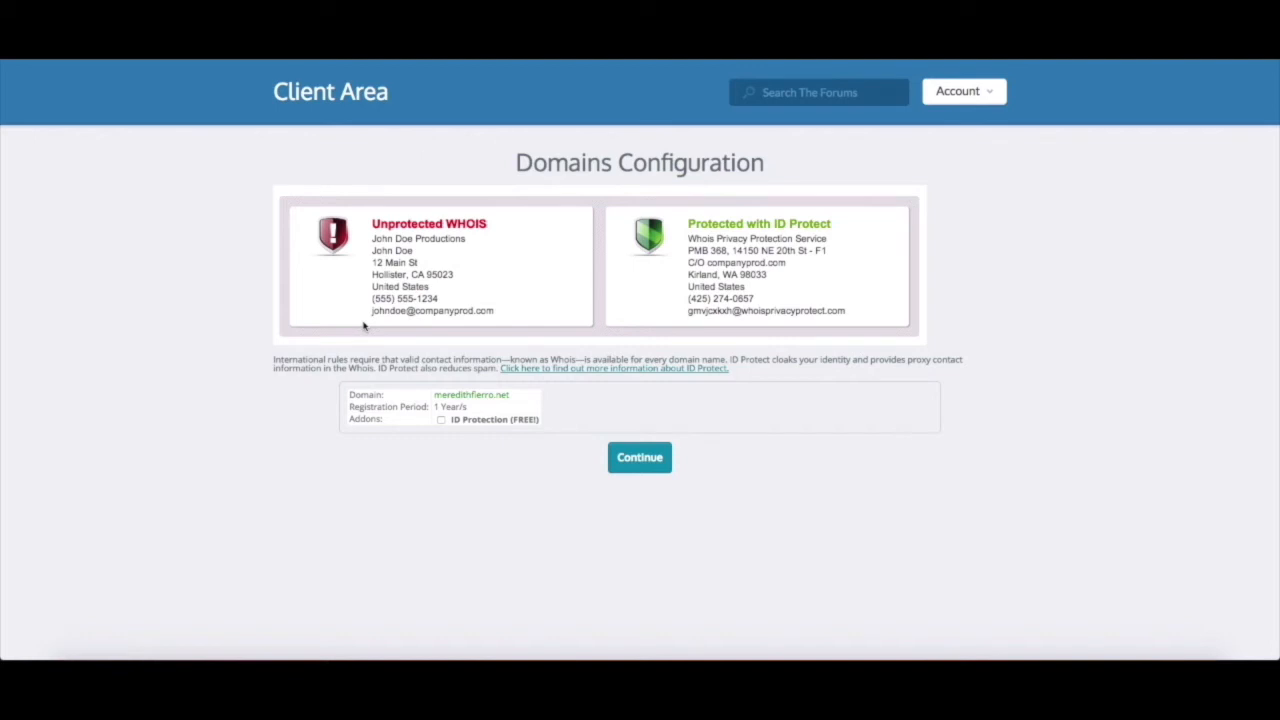
pyautogui.moveTo(500, 221)
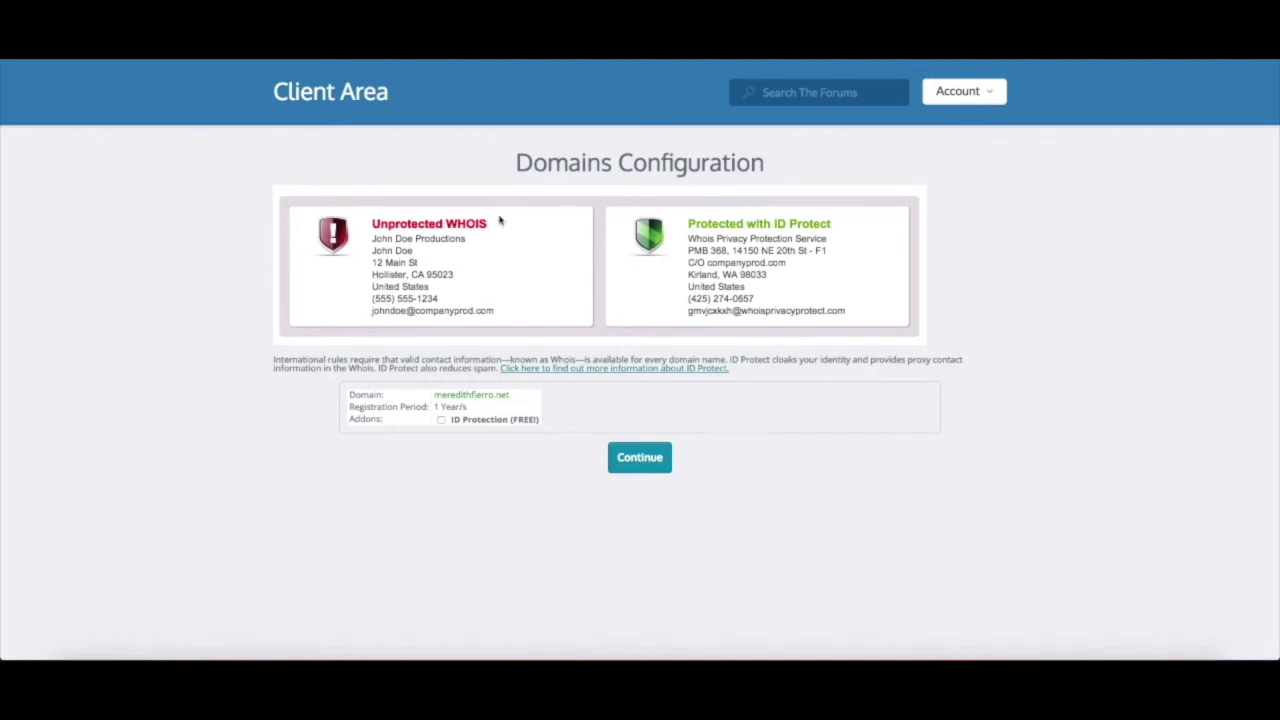
pyautogui.moveTo(357, 232)
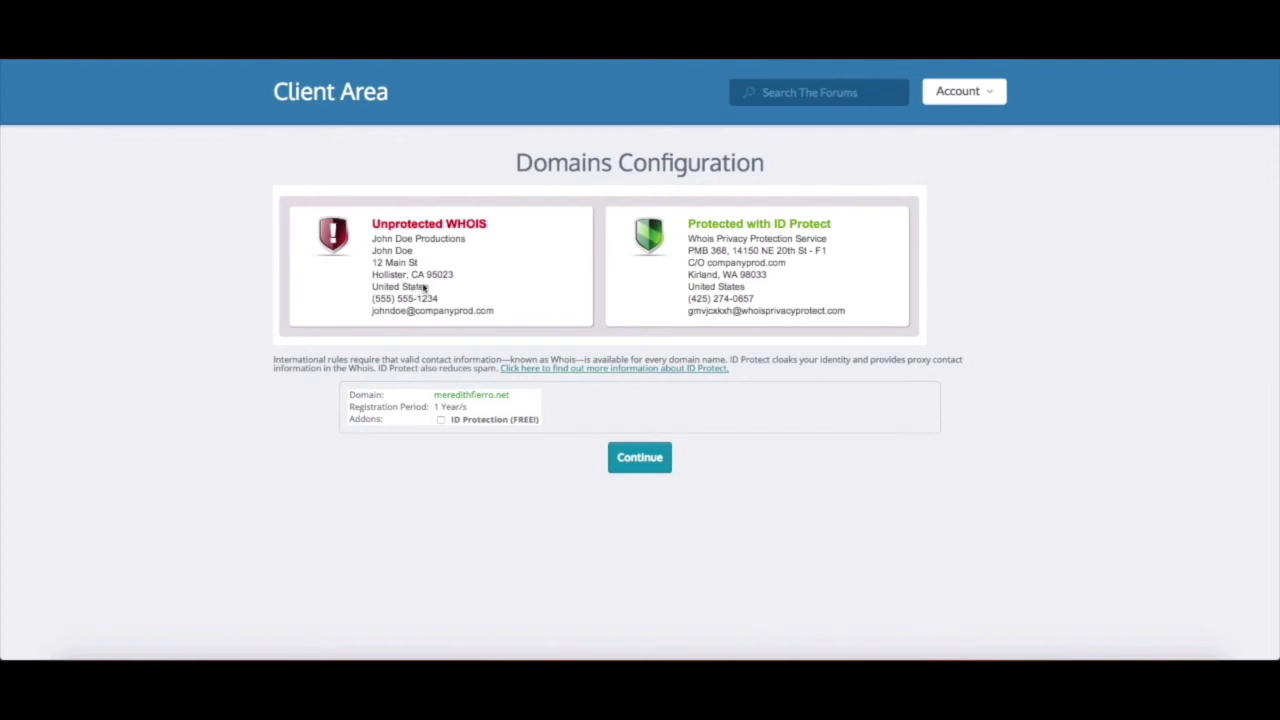
pyautogui.moveTo(852, 310)
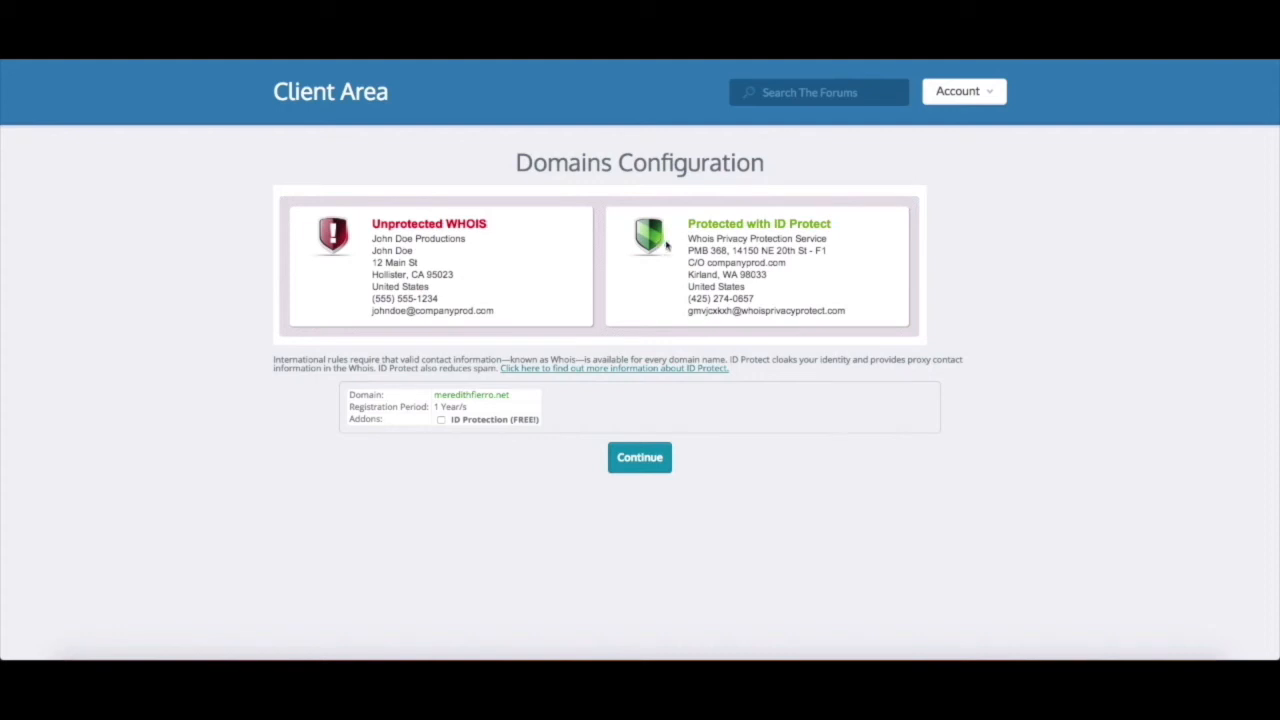
pyautogui.moveTo(697, 286)
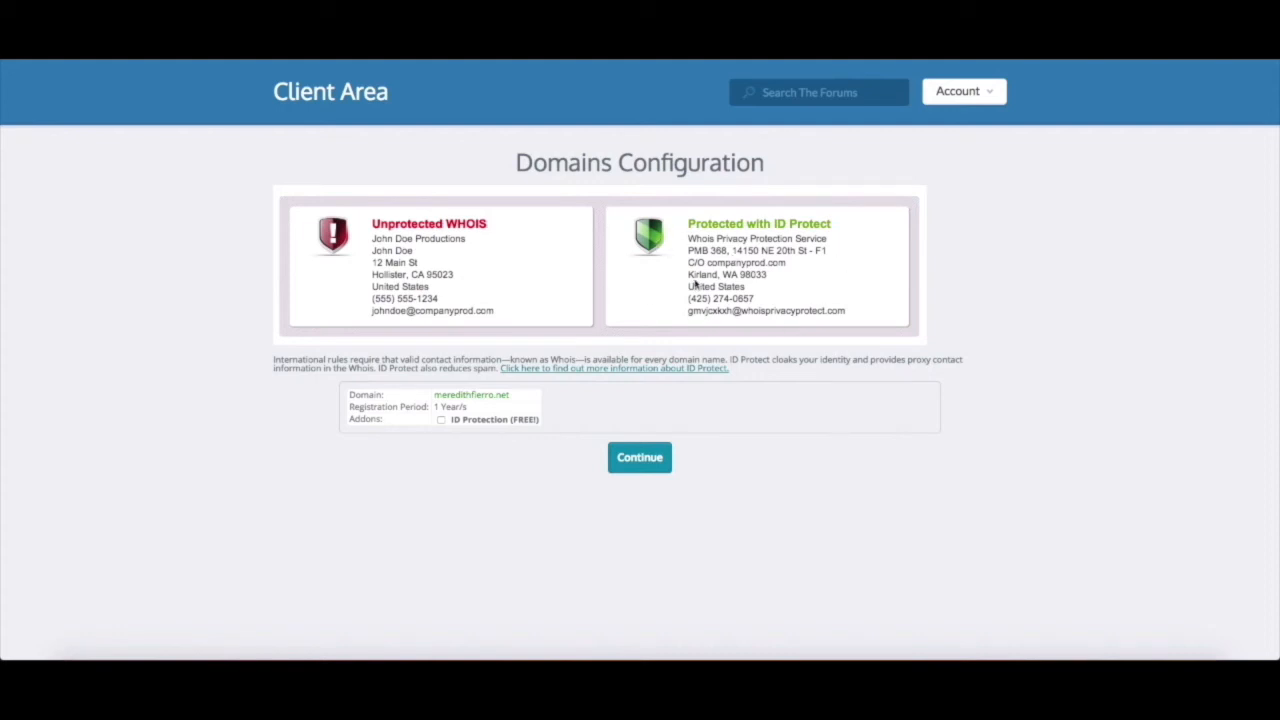
pyautogui.moveTo(683, 288)
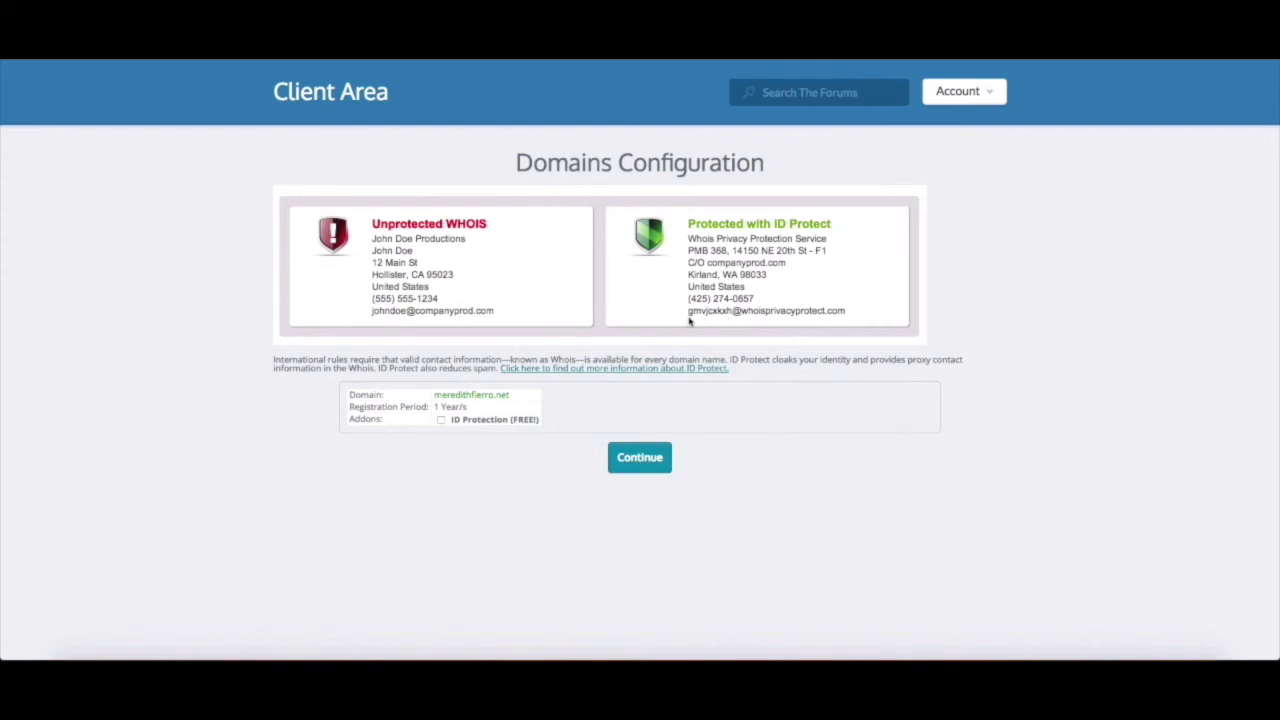
pyautogui.moveTo(830, 315)
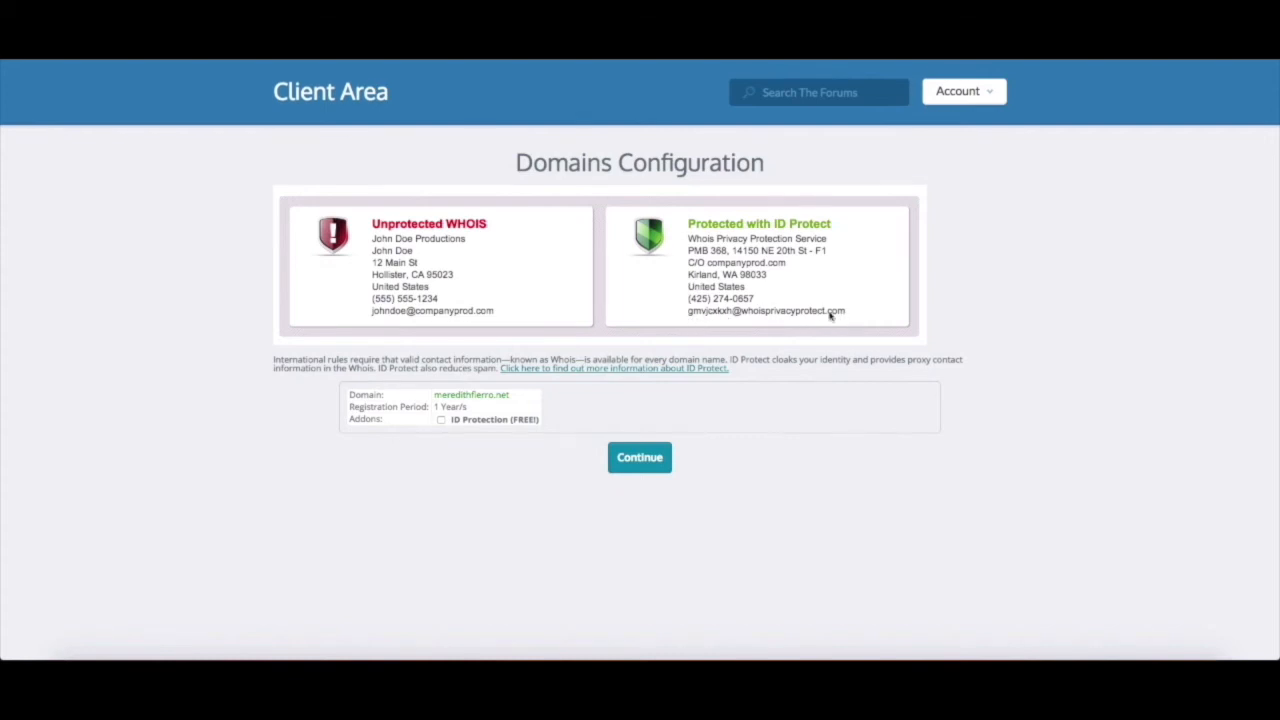
pyautogui.moveTo(757, 287)
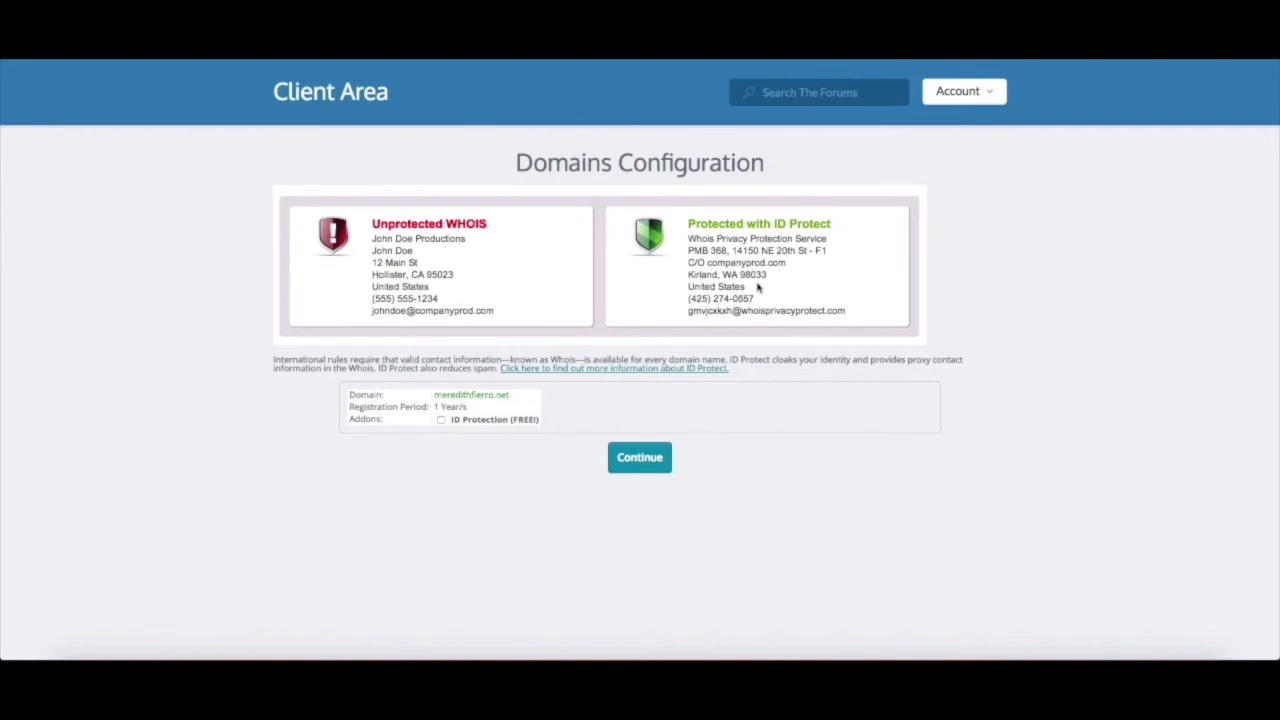
pyautogui.moveTo(740, 253)
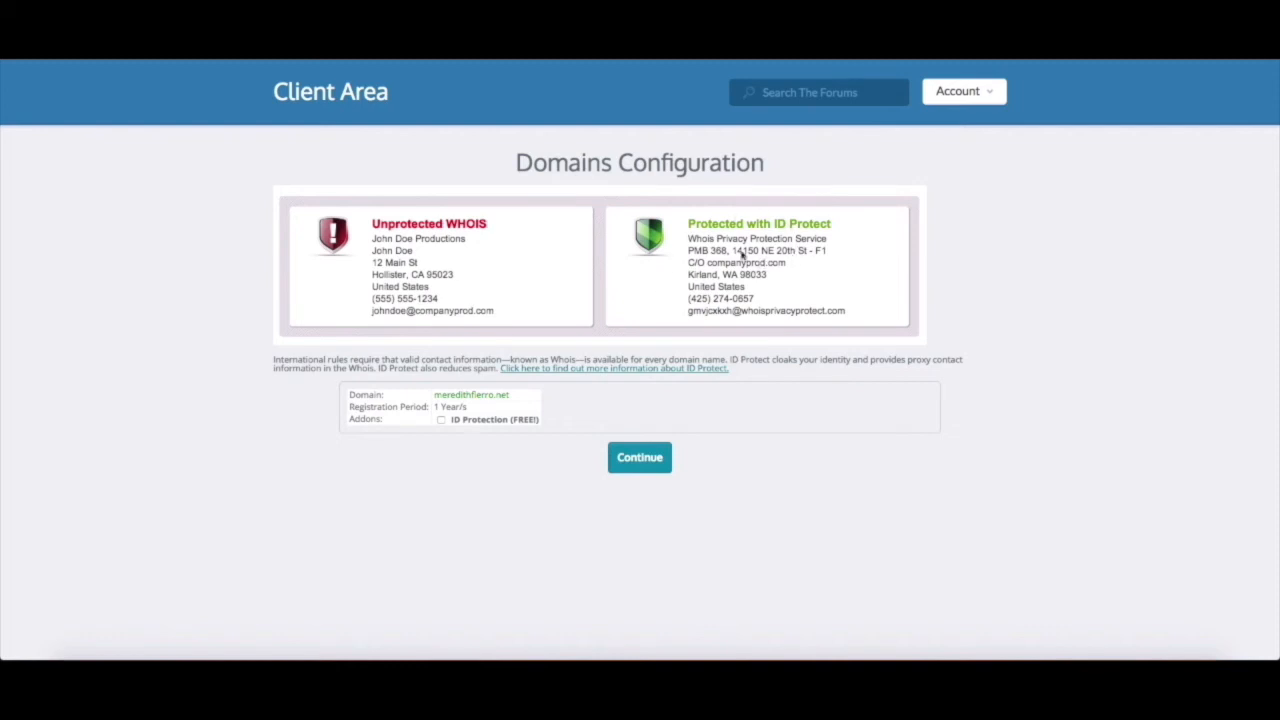
pyautogui.moveTo(588, 351)
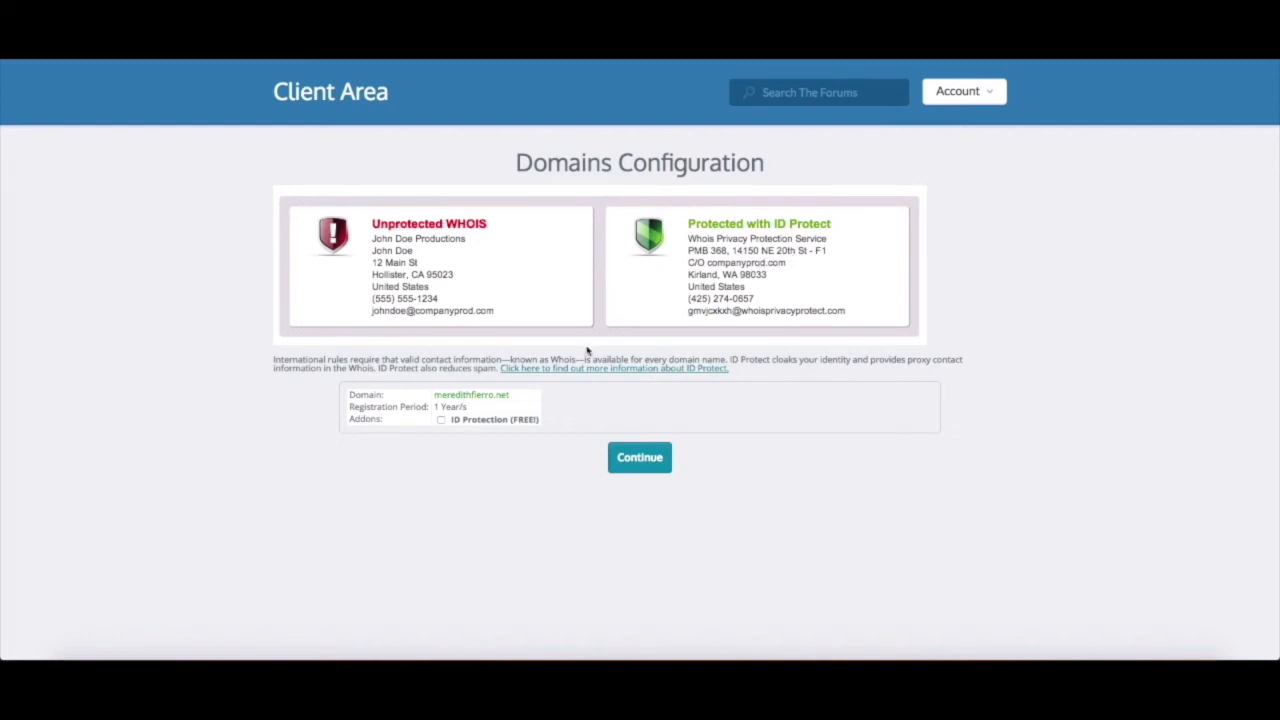
pyautogui.moveTo(465, 438)
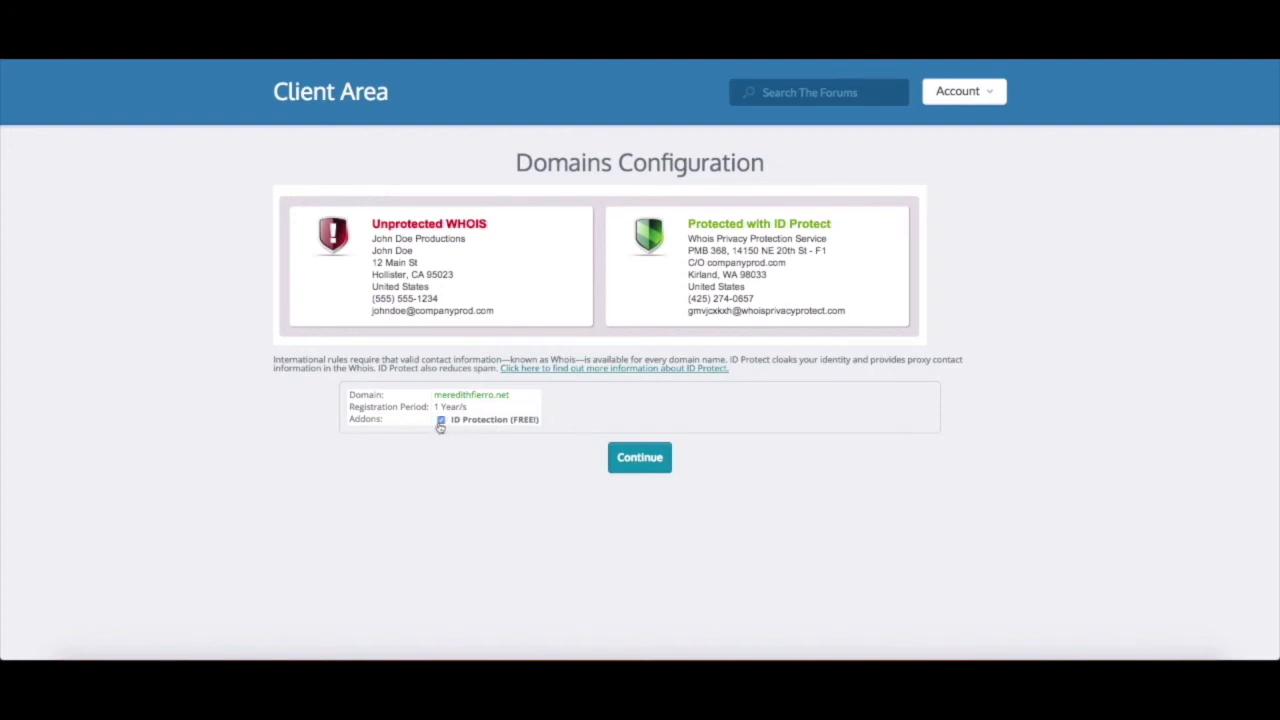
pyautogui.click(441, 419)
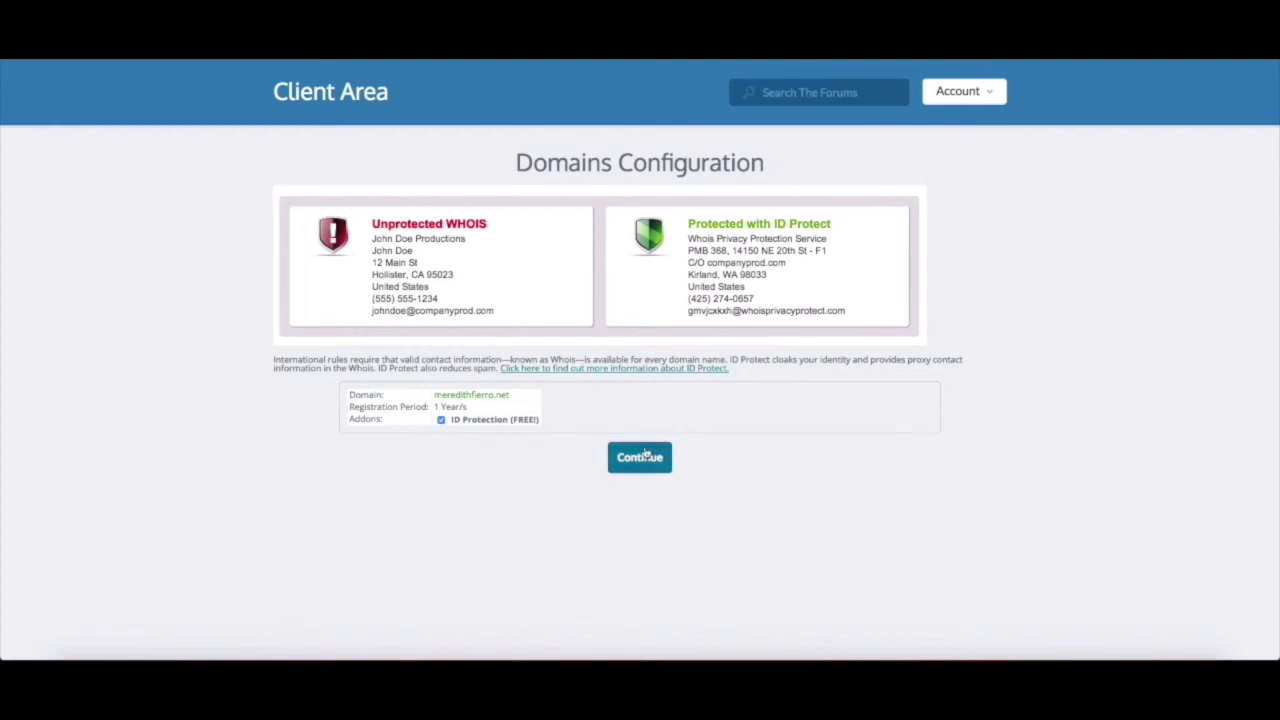
# - Proceed to Review & Checkout showing the Student/Personal Plan and domain totaling $30.00 USD
pyautogui.click(639, 457)
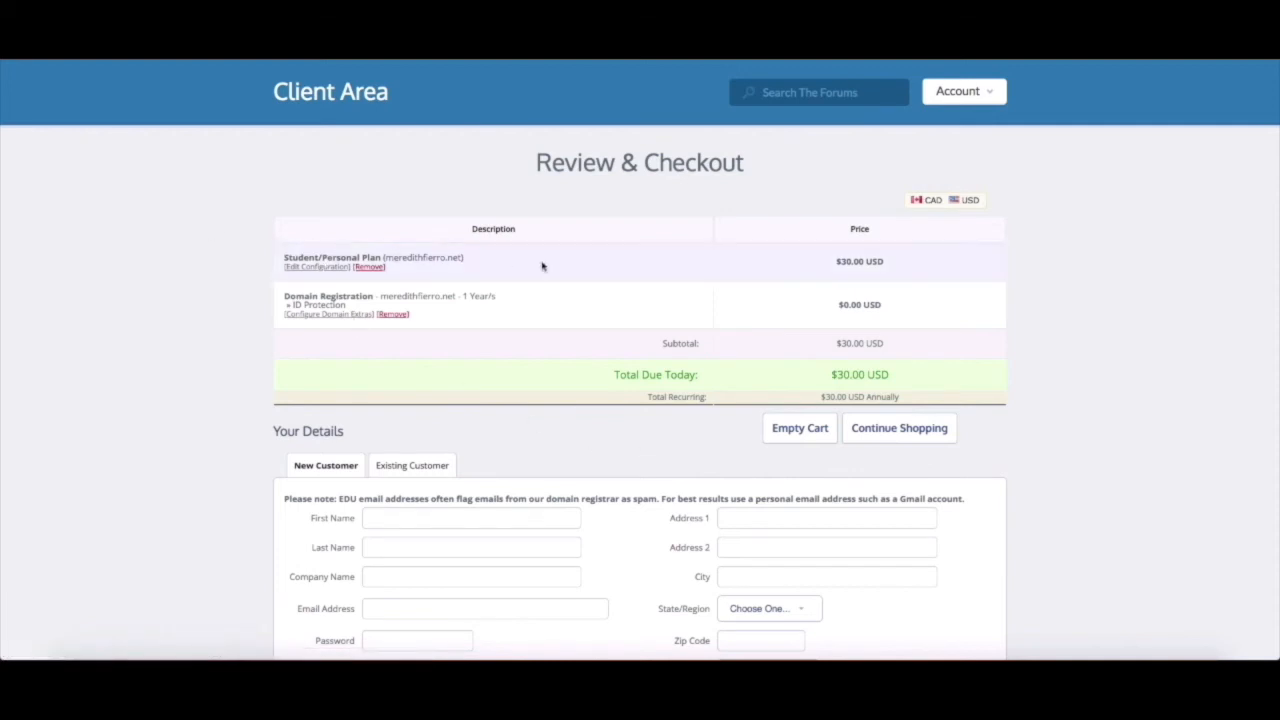
pyautogui.scroll(-3)
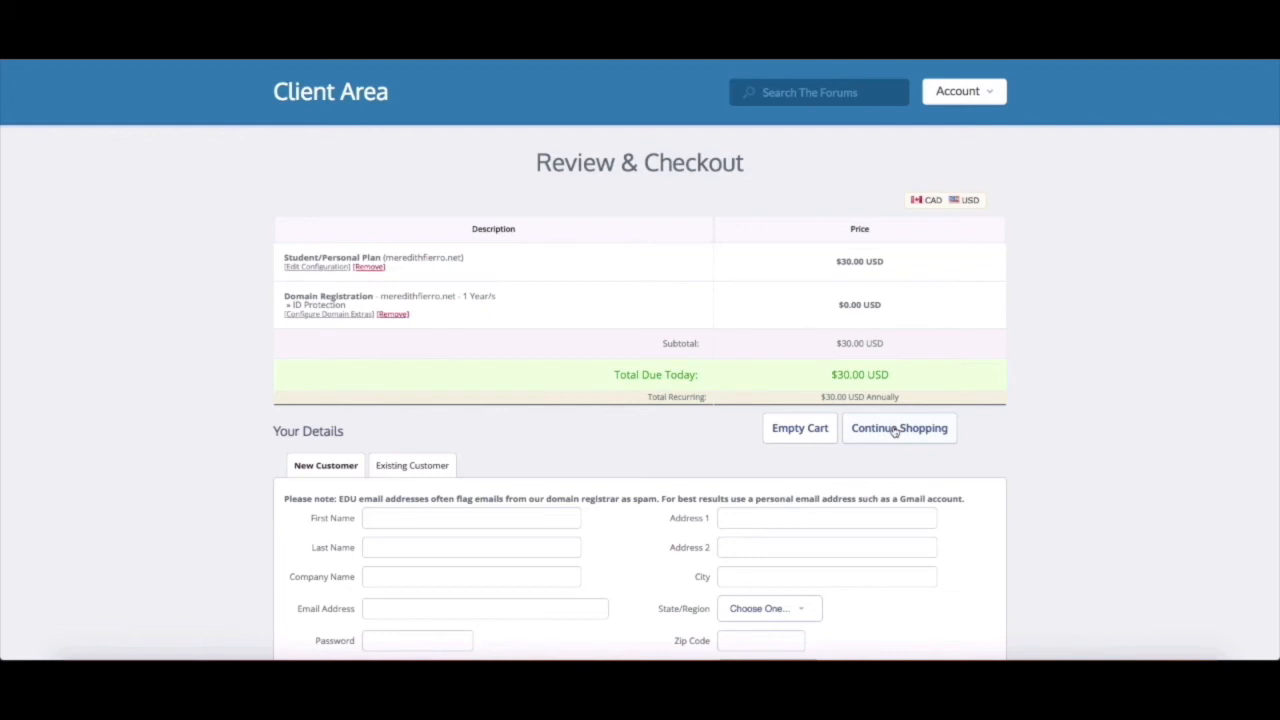
pyautogui.moveTo(828, 434)
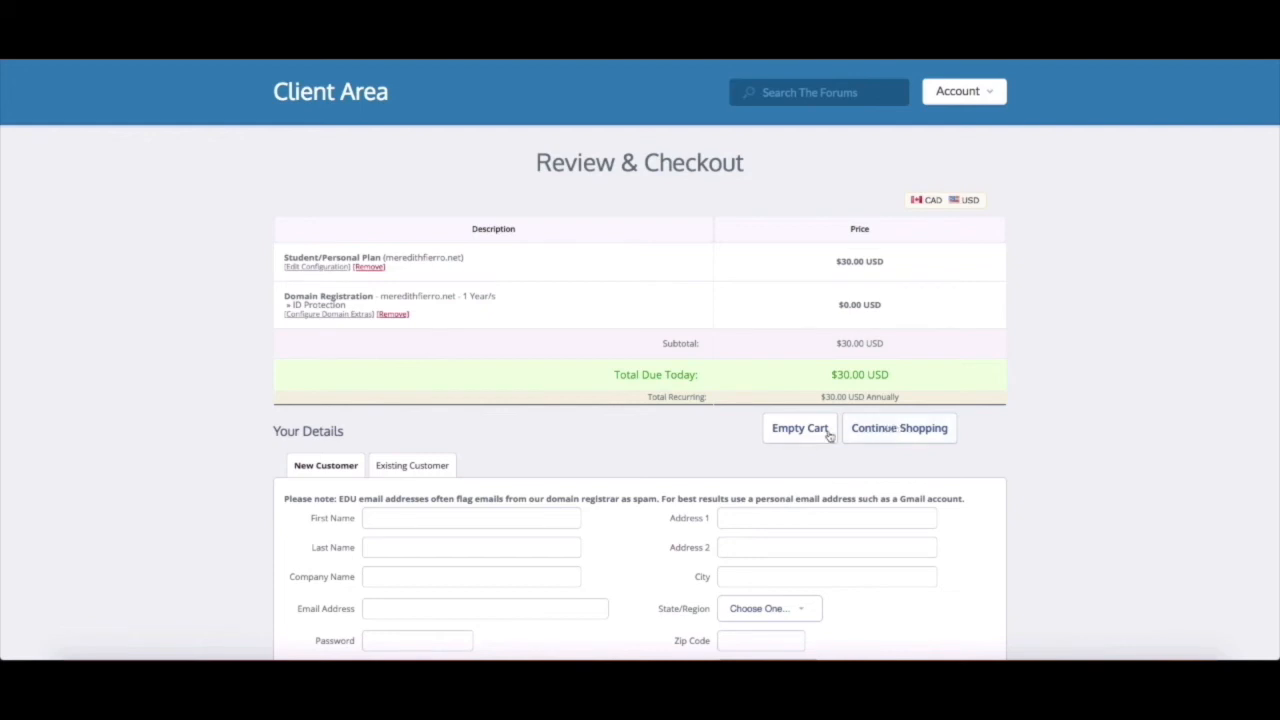
pyautogui.moveTo(590, 473)
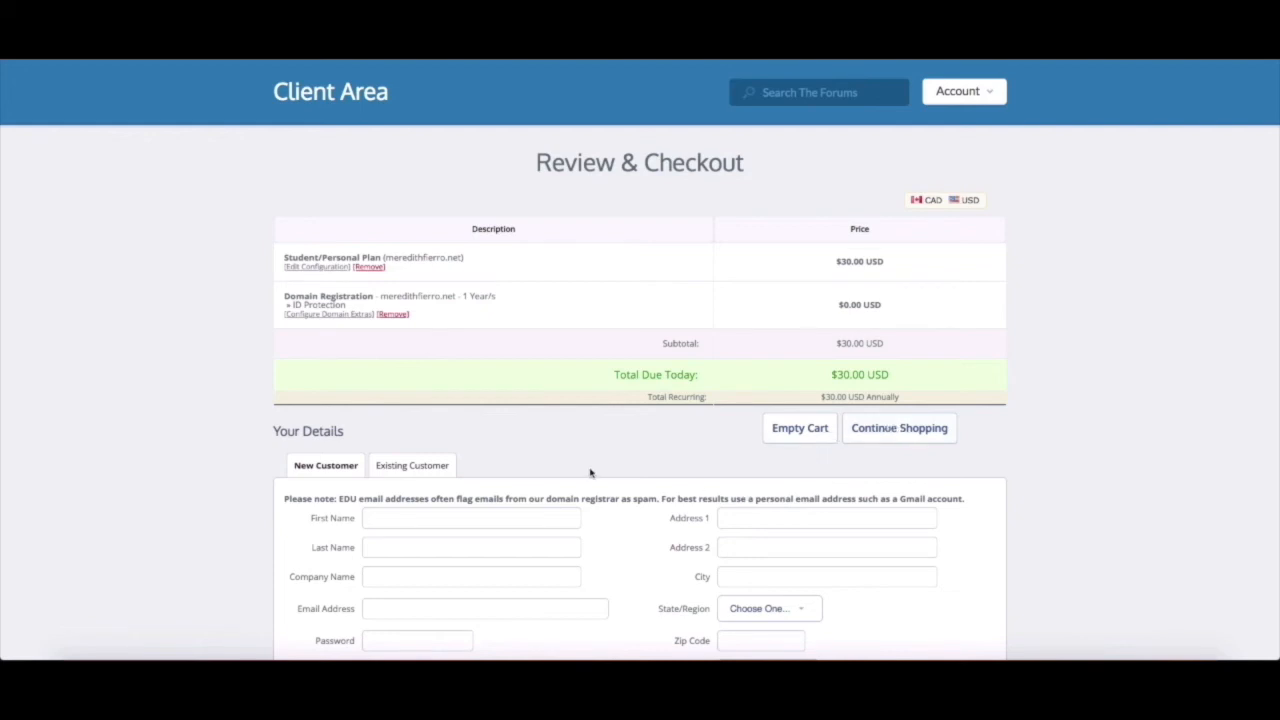
# - Scroll to the New Customer form and start entering the customer's details, beginning with 'Mel'
pyautogui.scroll(-3)
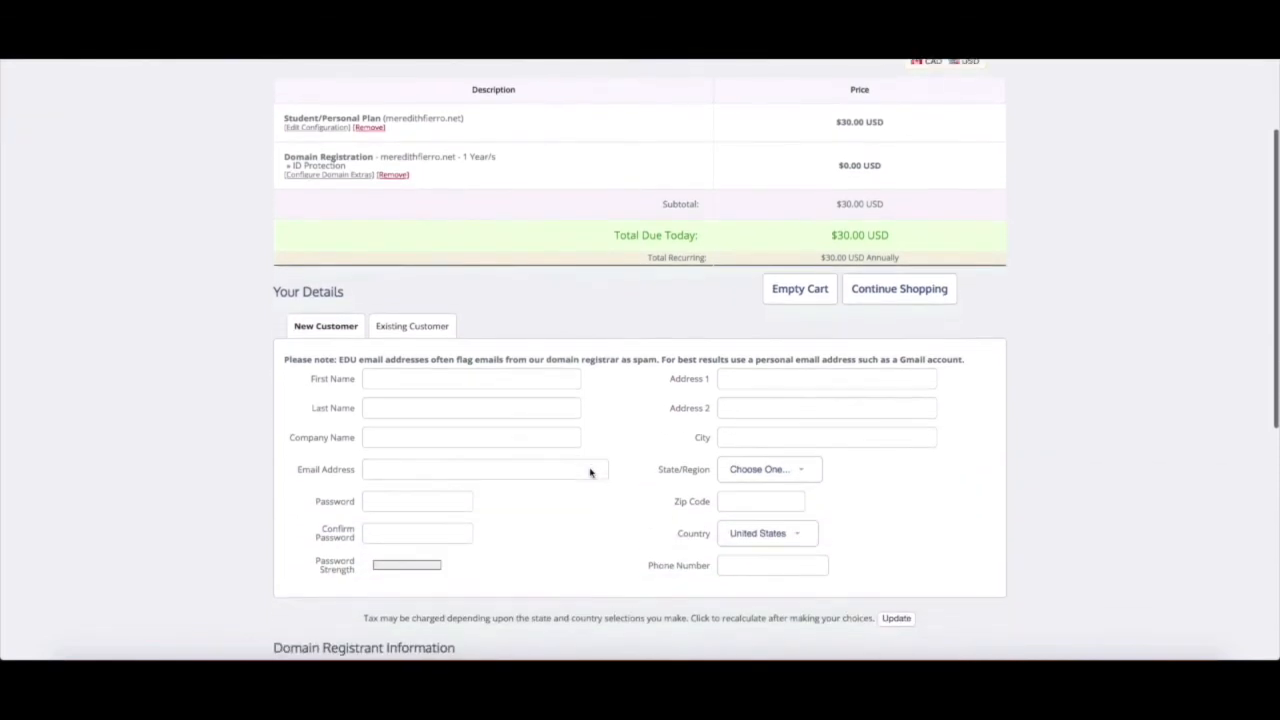
pyautogui.scroll(-3)
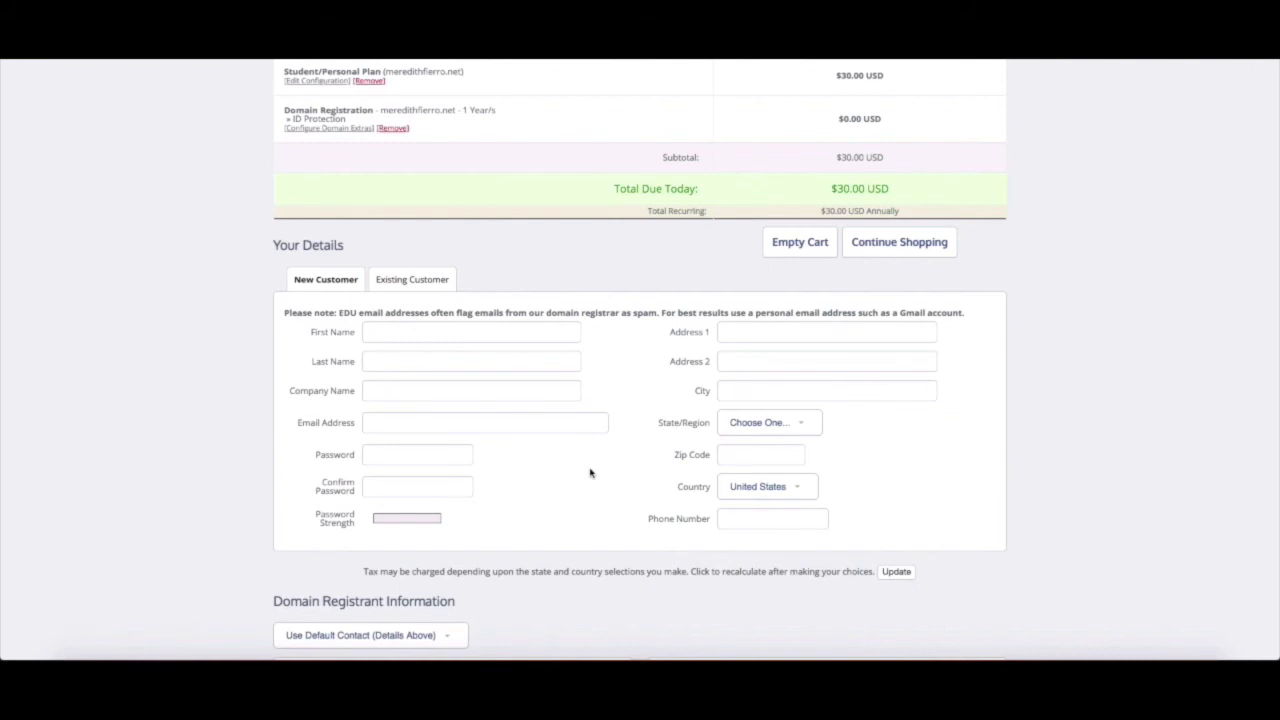
pyautogui.moveTo(584, 438)
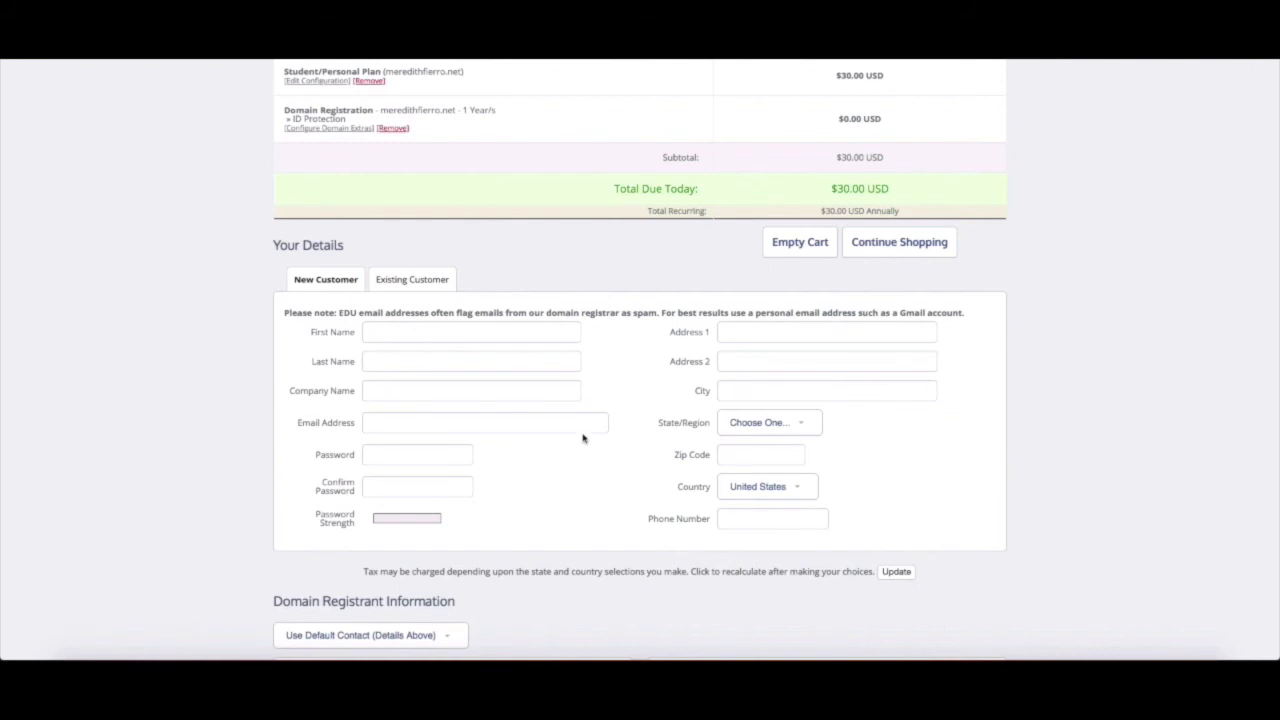
pyautogui.write('Mel')
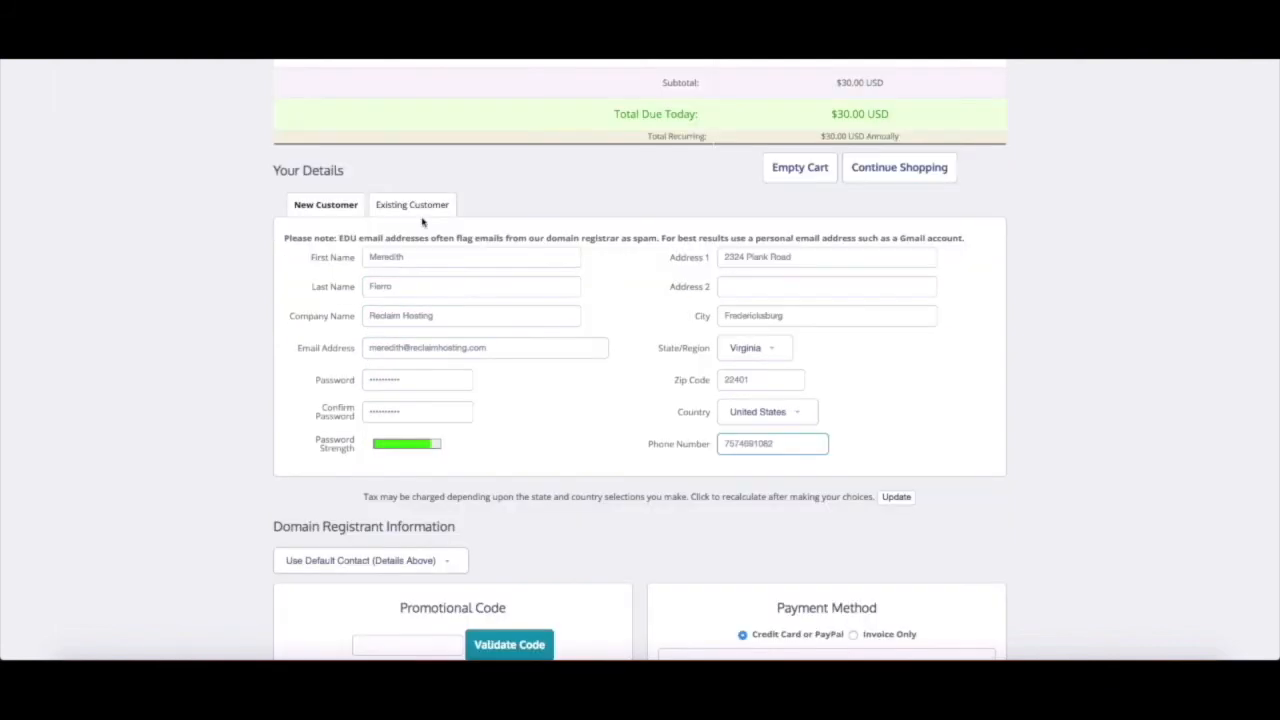
pyautogui.scroll(-3)
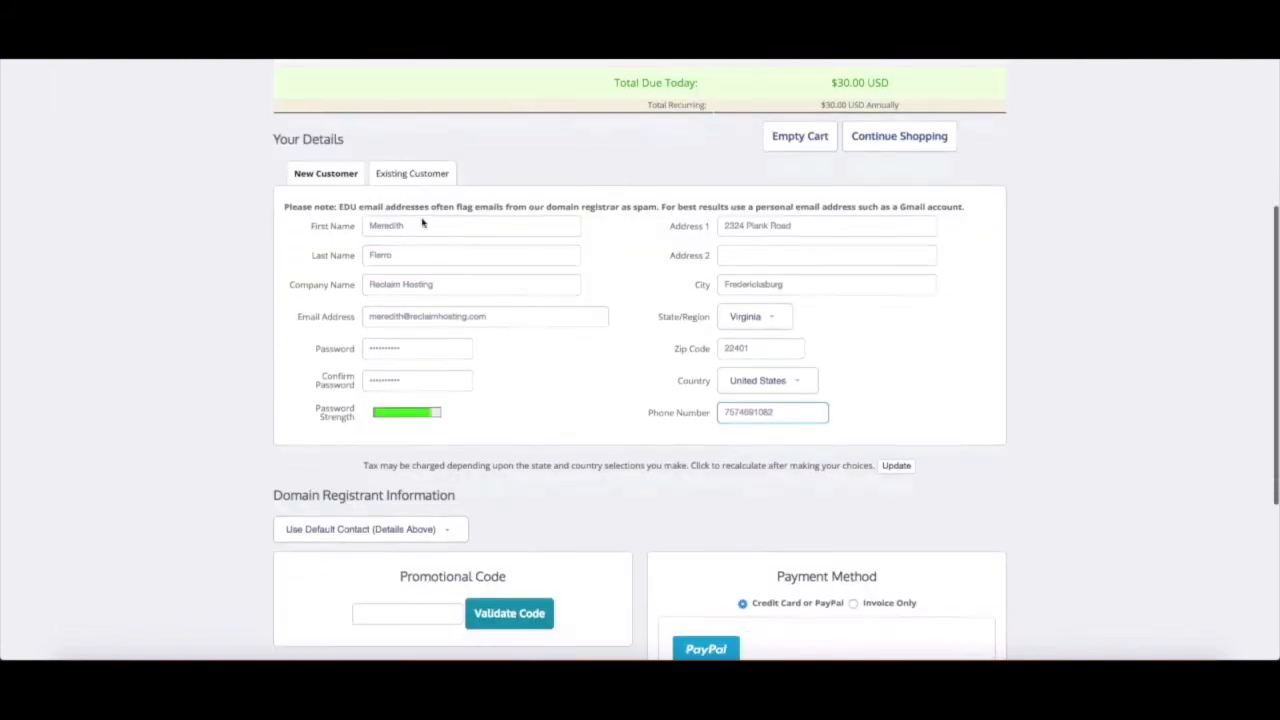
pyautogui.scroll(-3)
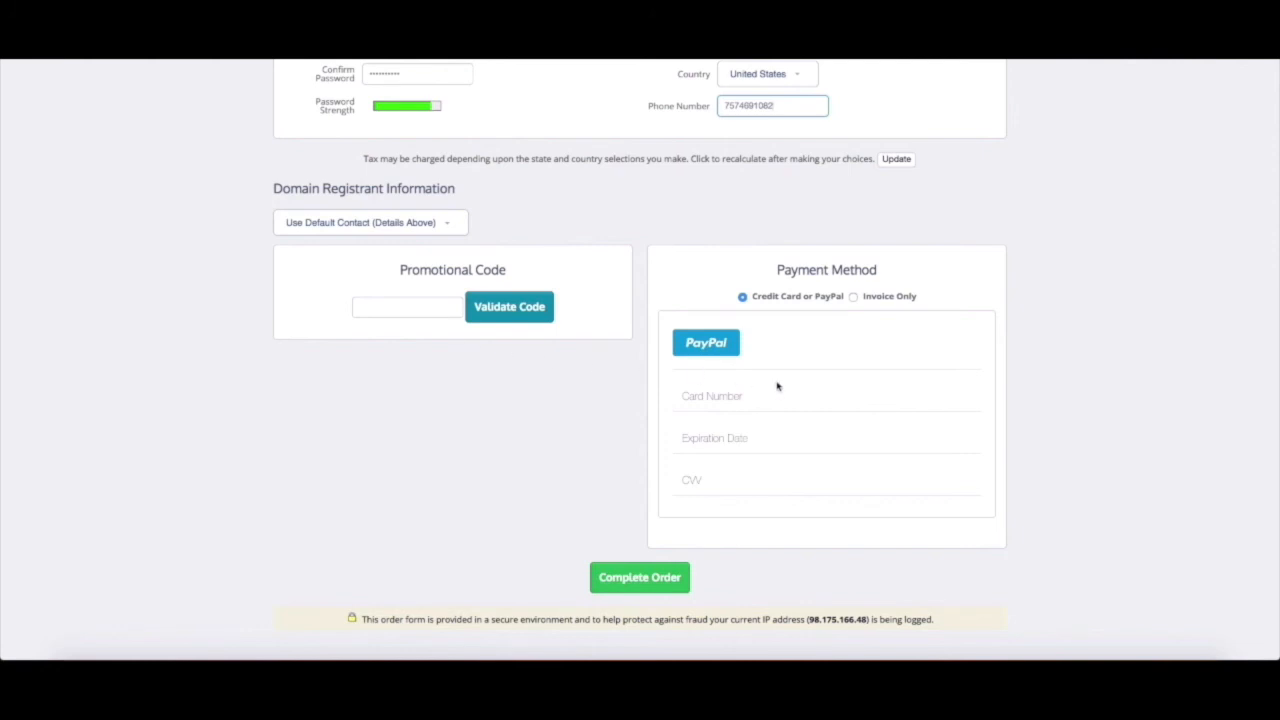
pyautogui.moveTo(750, 325)
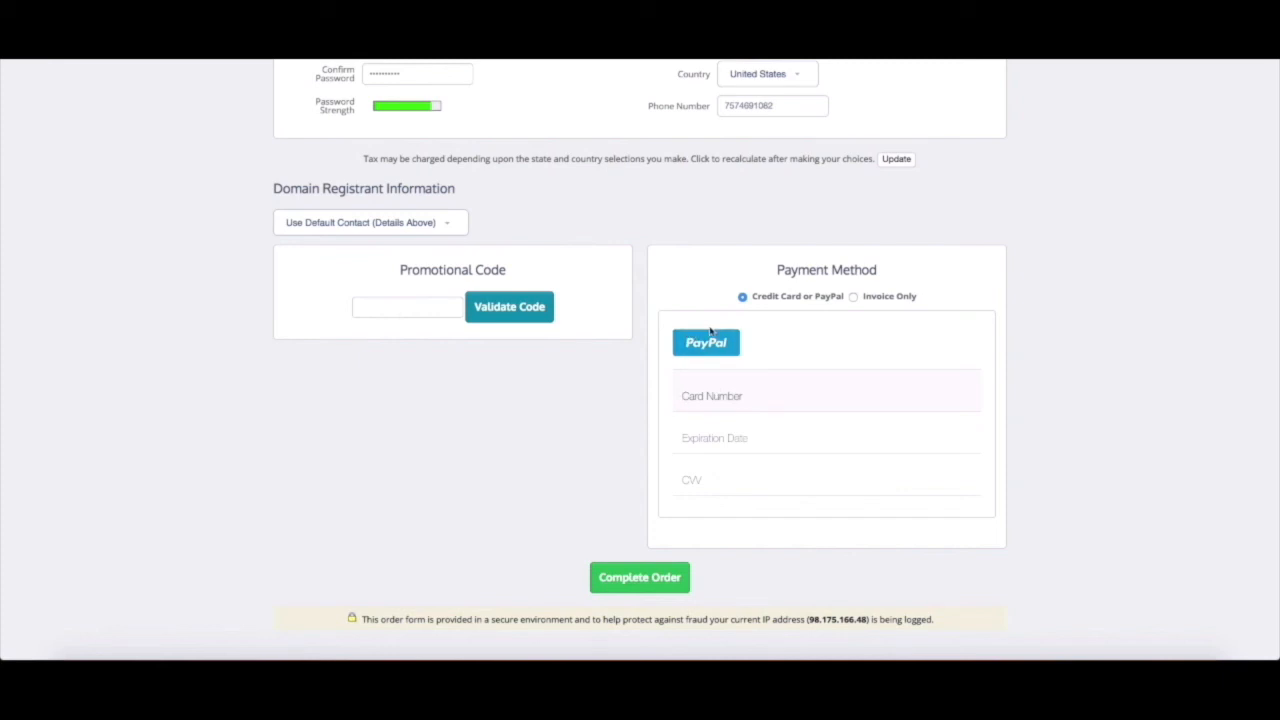
pyautogui.moveTo(903, 307)
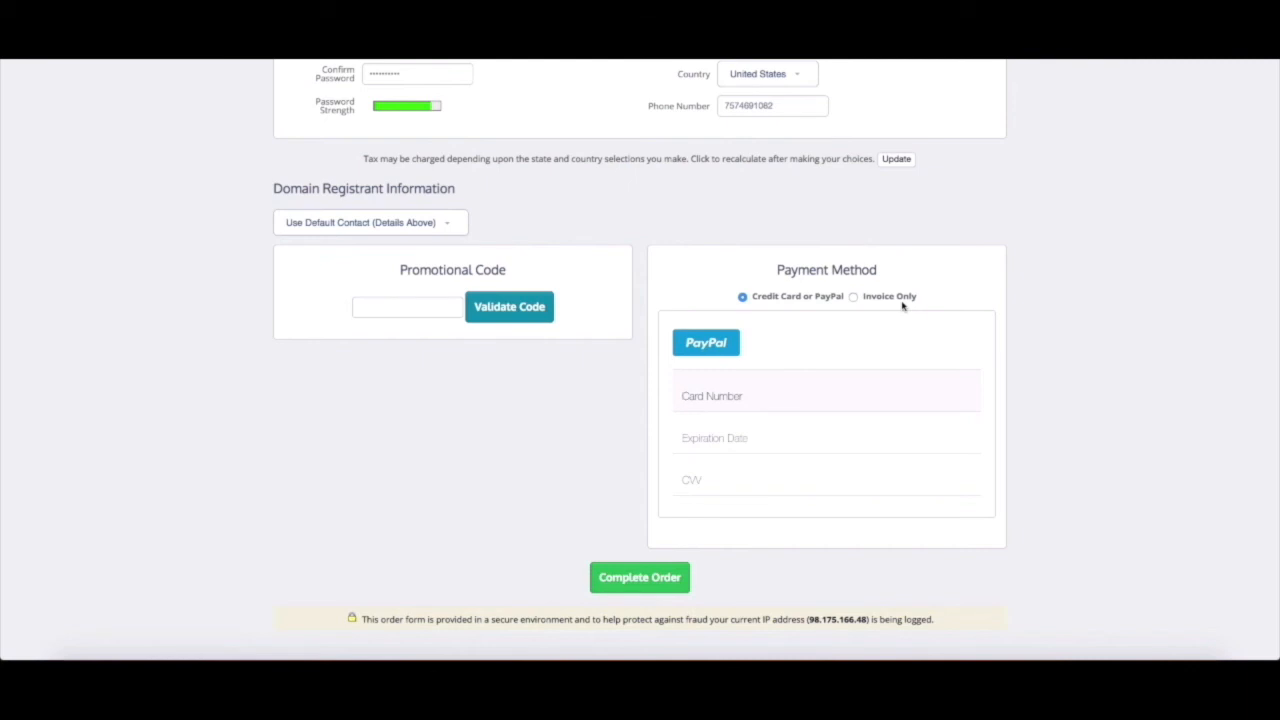
# - Submit the order, then go from the Order Confirmation to the Client Area dashboard
pyautogui.click(639, 577)
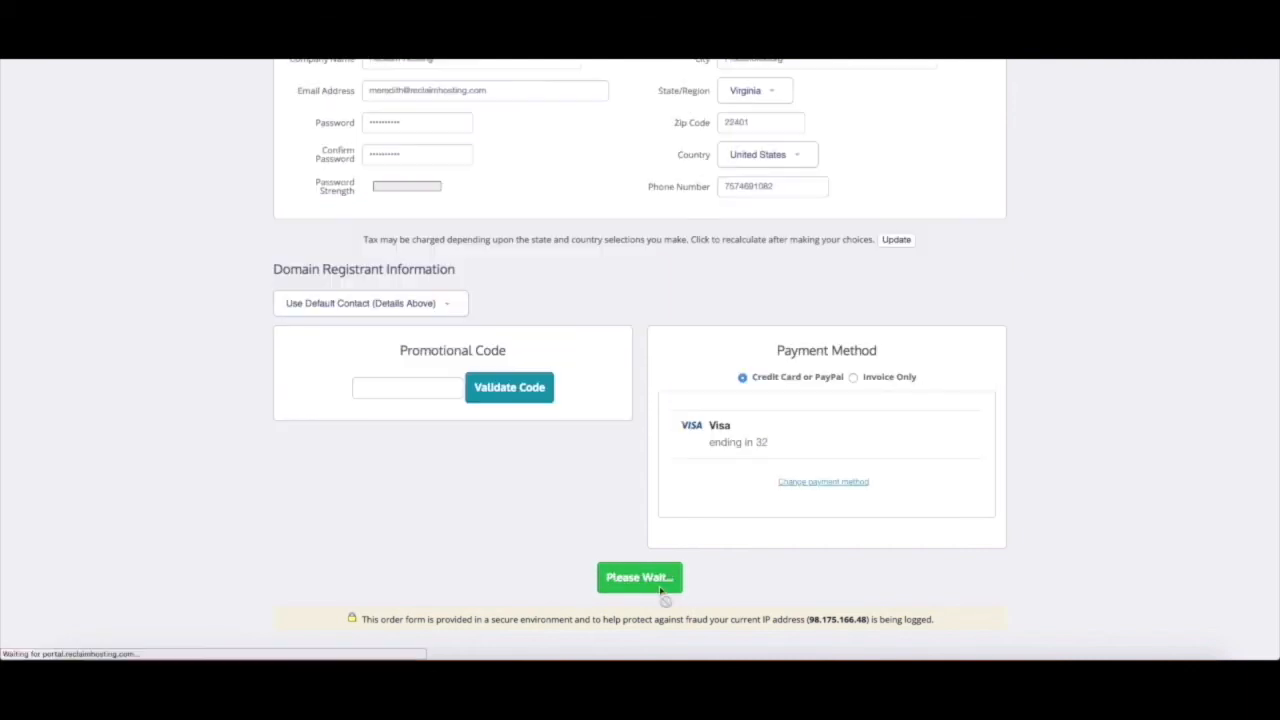
pyautogui.click(639, 577)
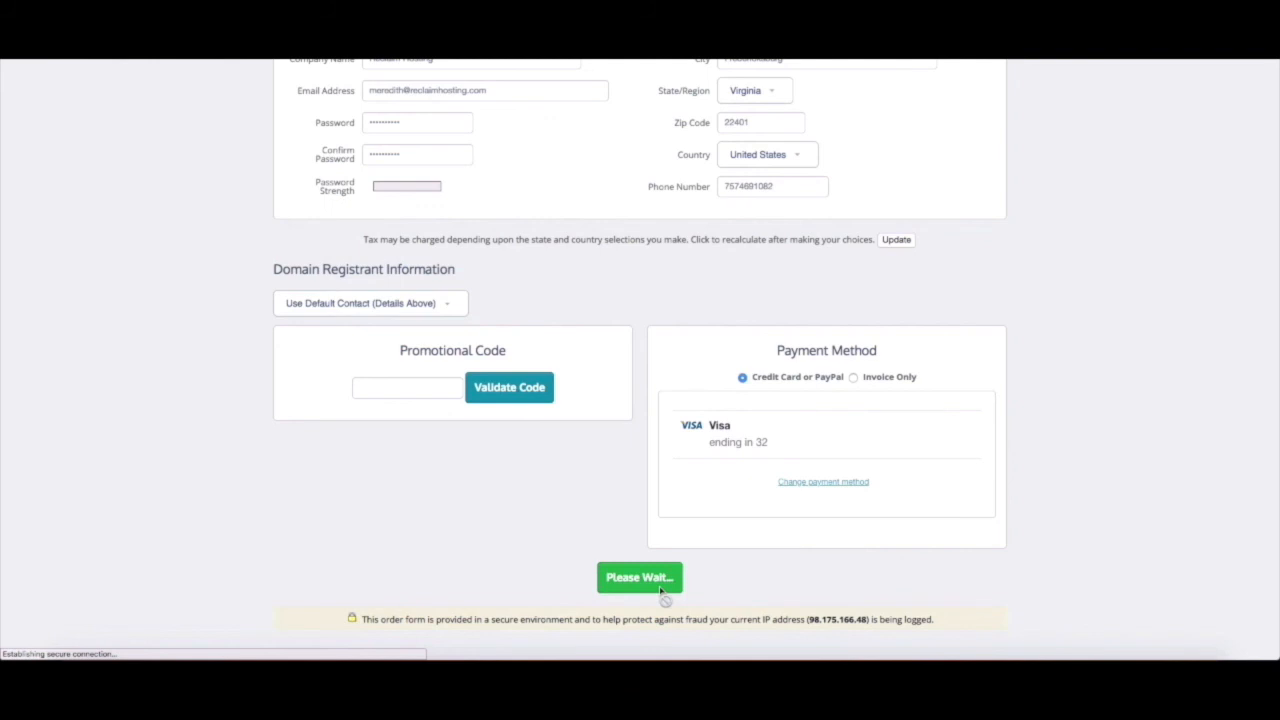
pyautogui.click(639, 577)
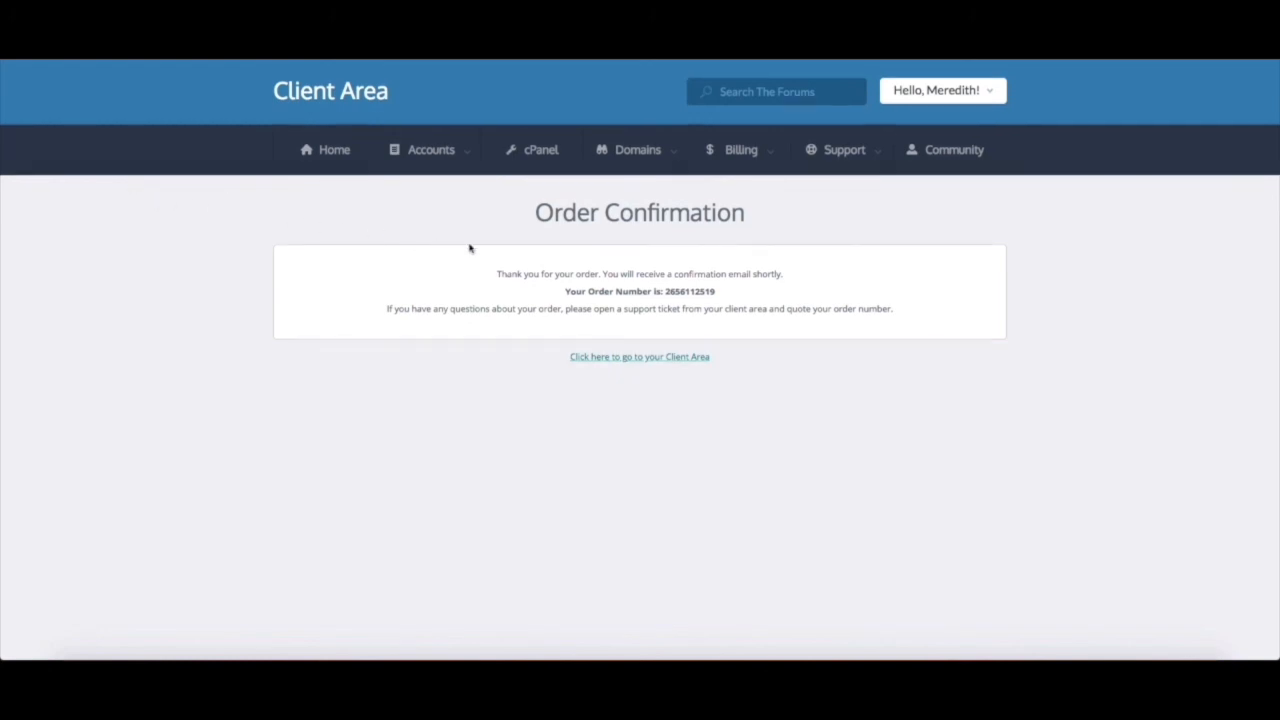
pyautogui.click(639, 357)
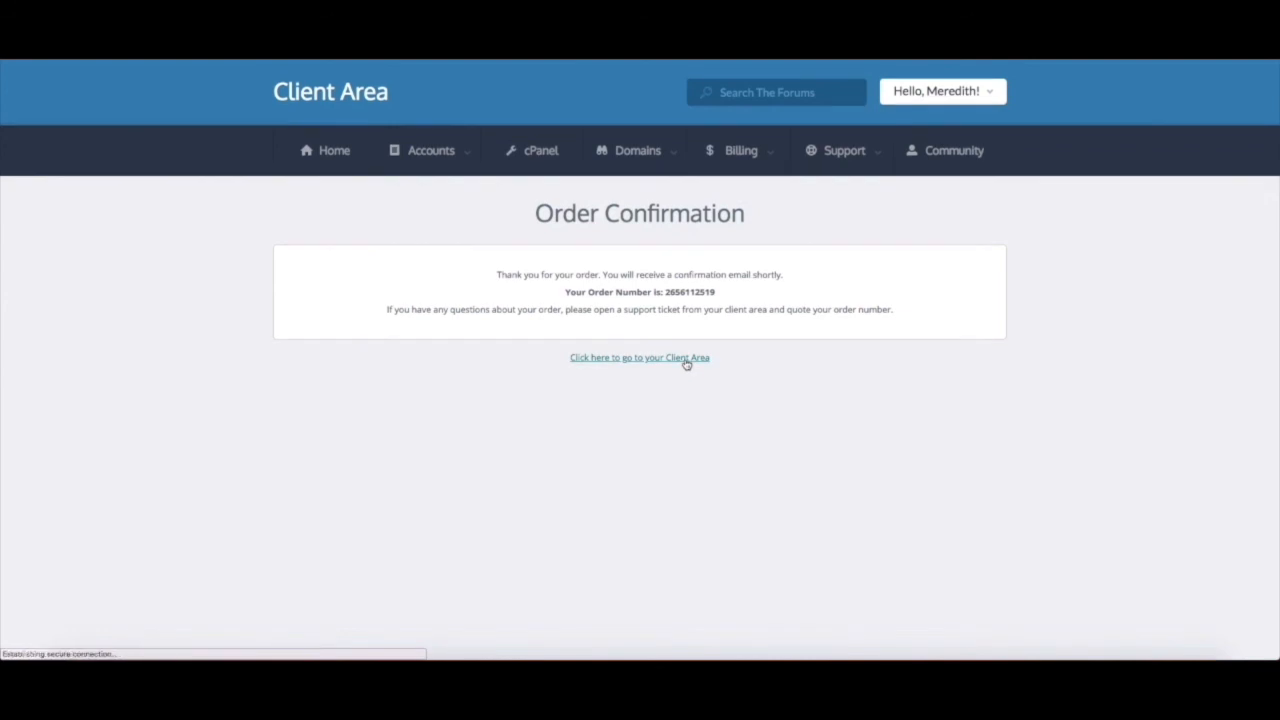
pyautogui.click(639, 357)
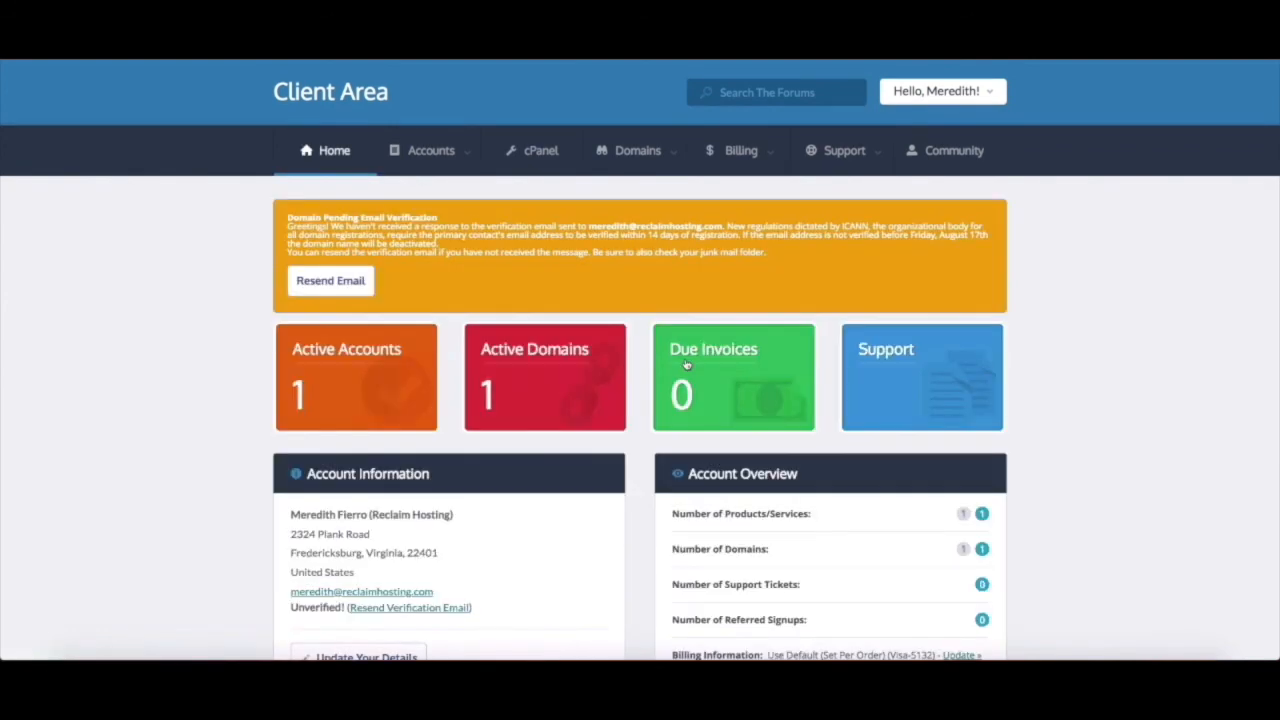